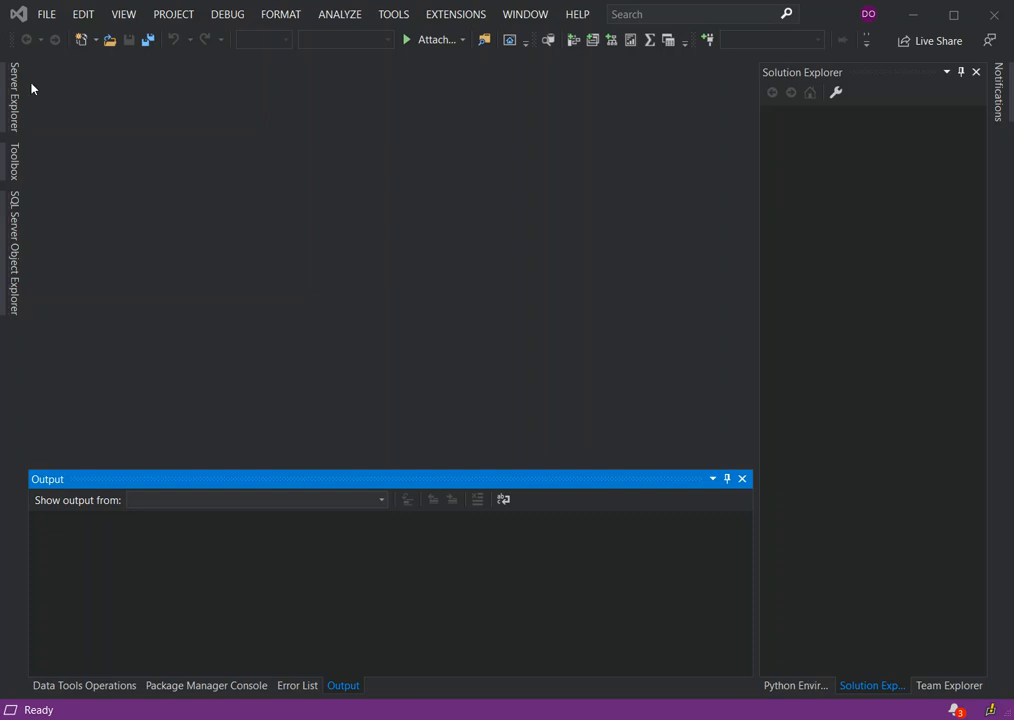
# - Show the File menu's commands to reach the Start Window
pyautogui.click(46, 14)
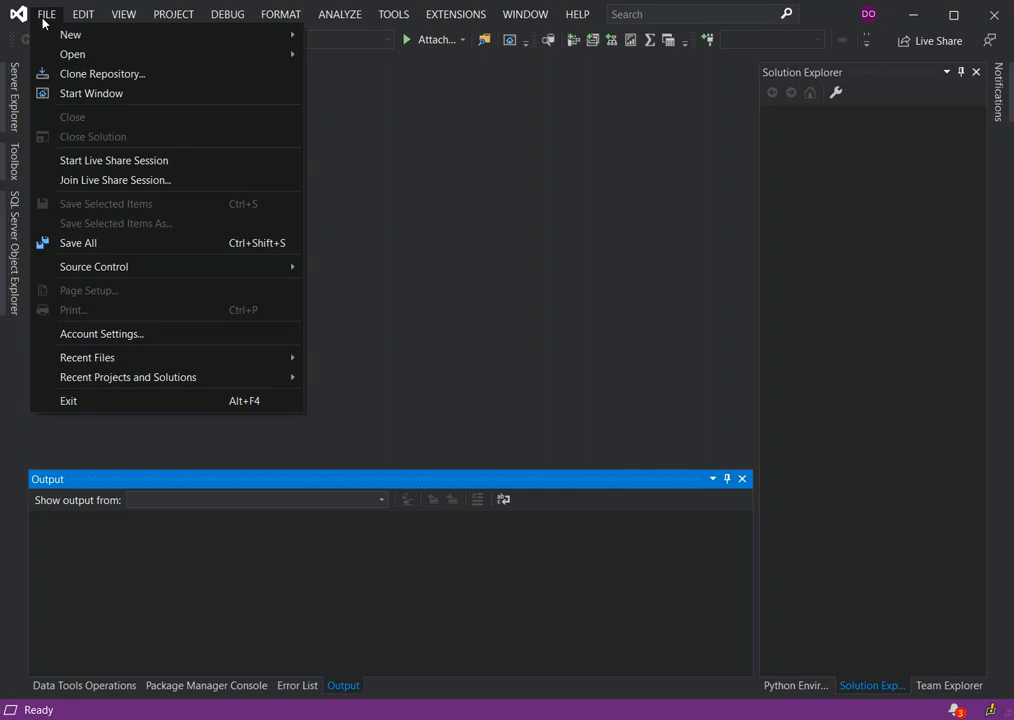
pyautogui.moveTo(70, 34)
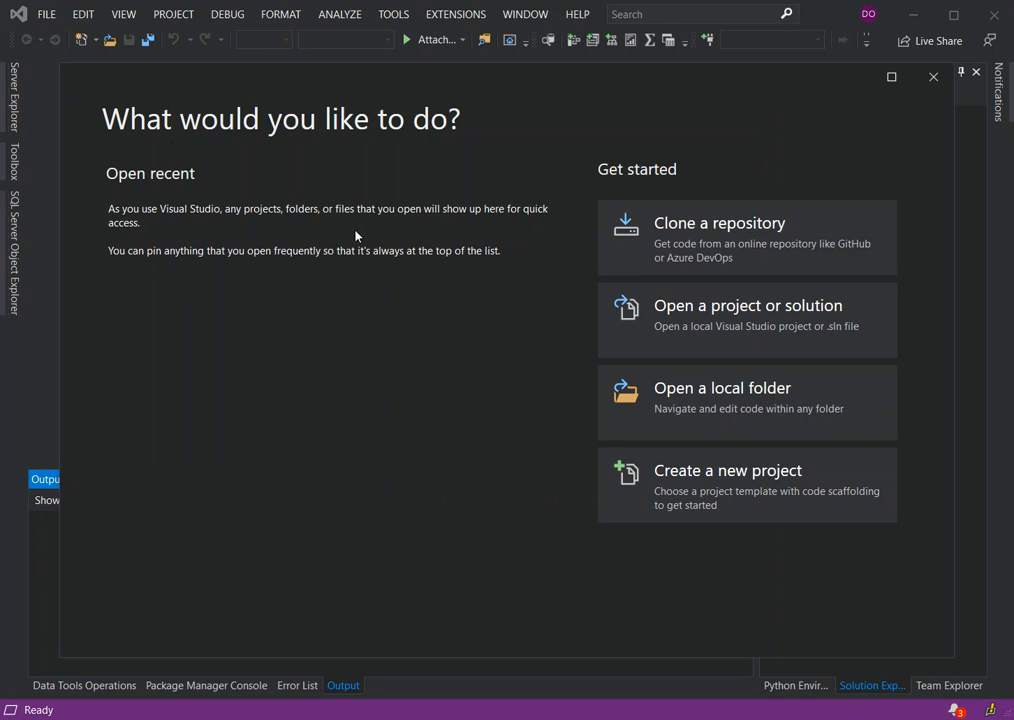
pyautogui.moveTo(784, 486)
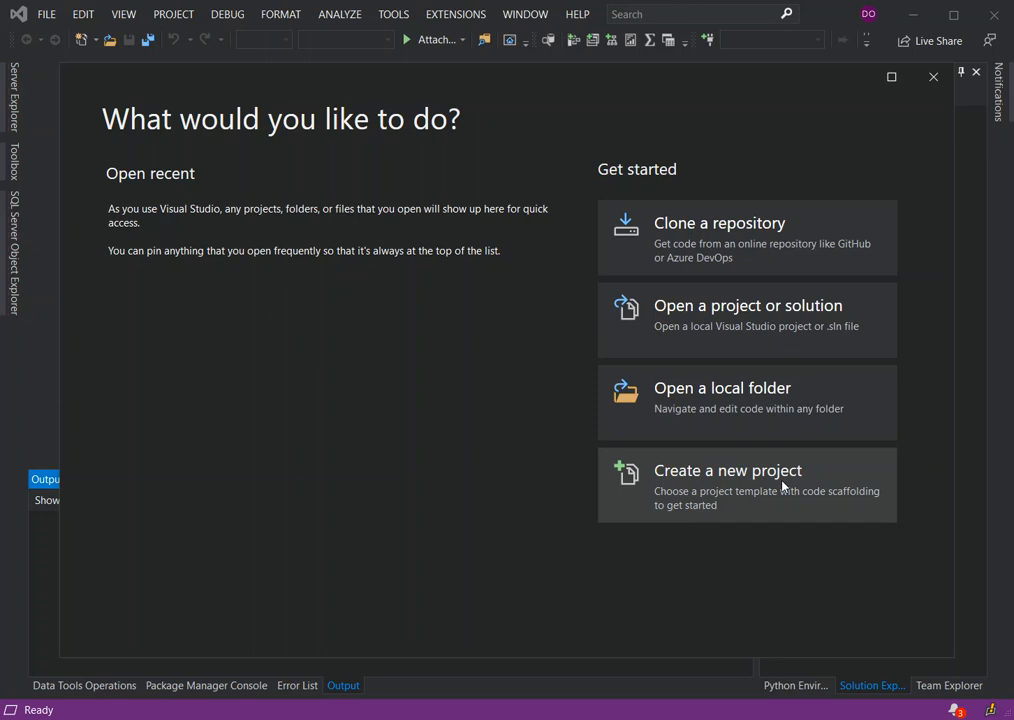
# - Start creating a new project from the start window
pyautogui.click(728, 486)
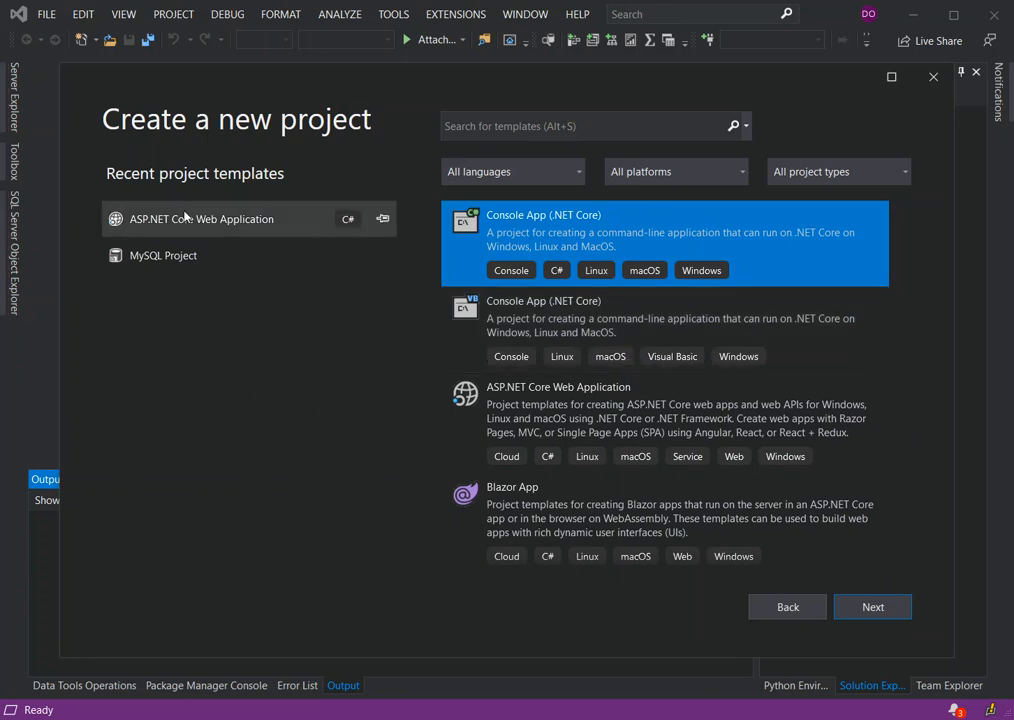
pyautogui.moveTo(178, 230)
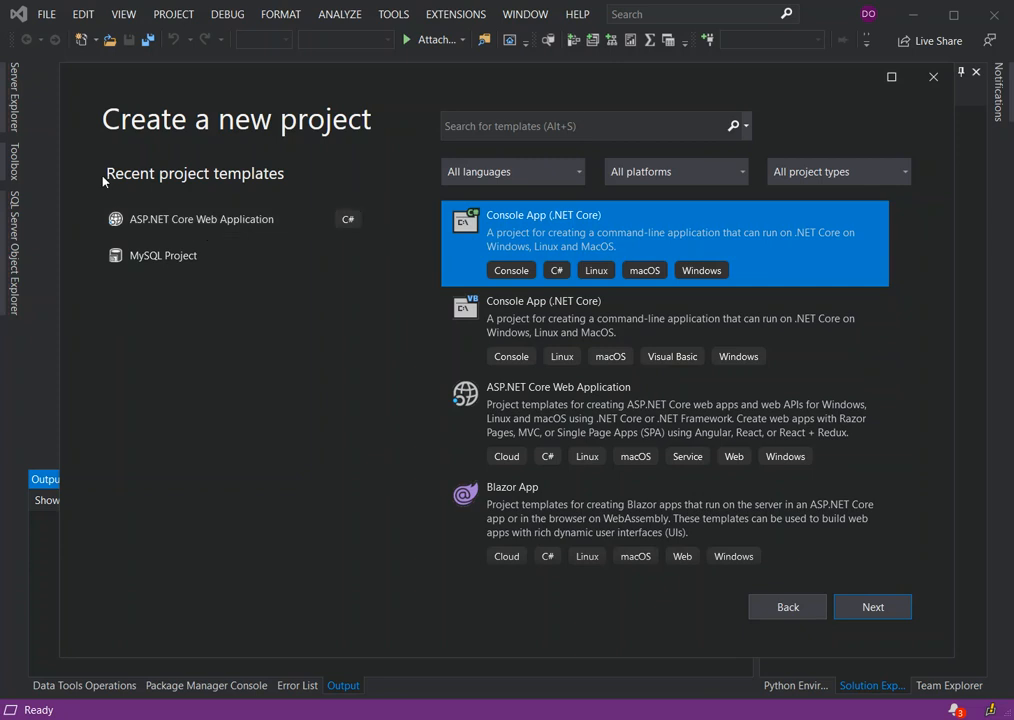
pyautogui.moveTo(256, 188)
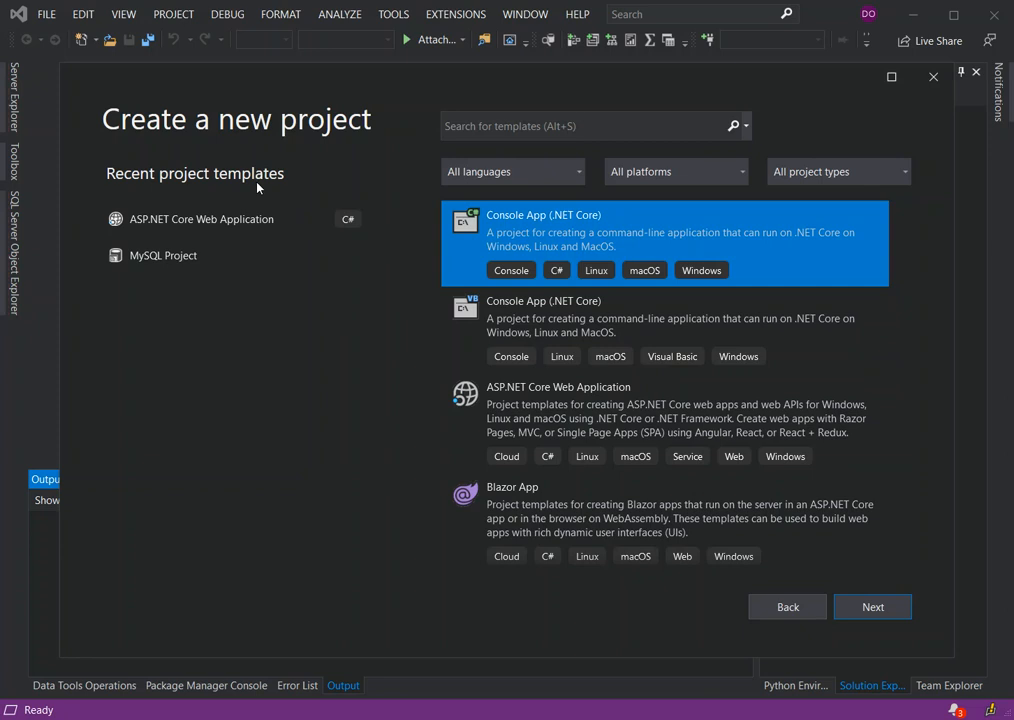
pyautogui.moveTo(260, 190)
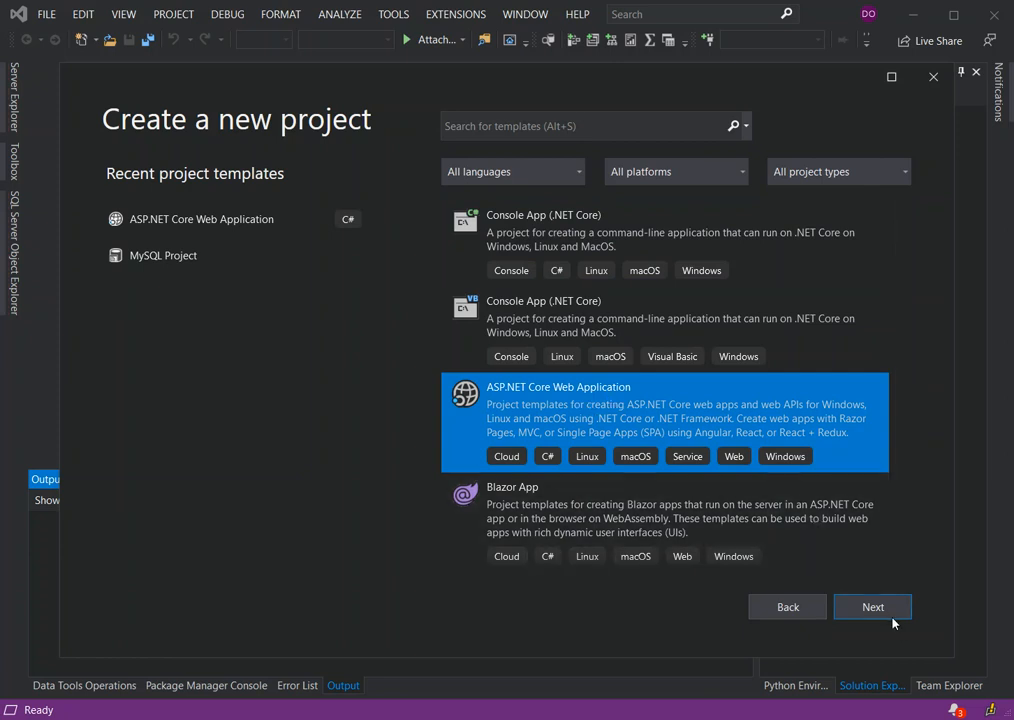
# - Continue to the project configuration with the default name WebApplication4
pyautogui.click(872, 608)
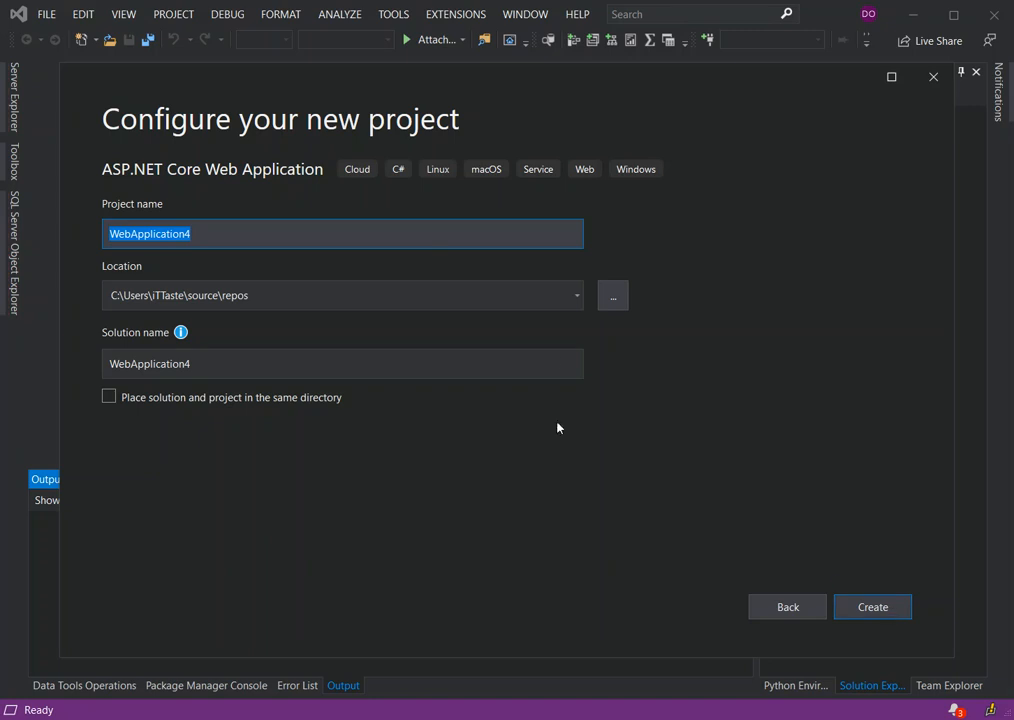
pyautogui.moveTo(378, 148)
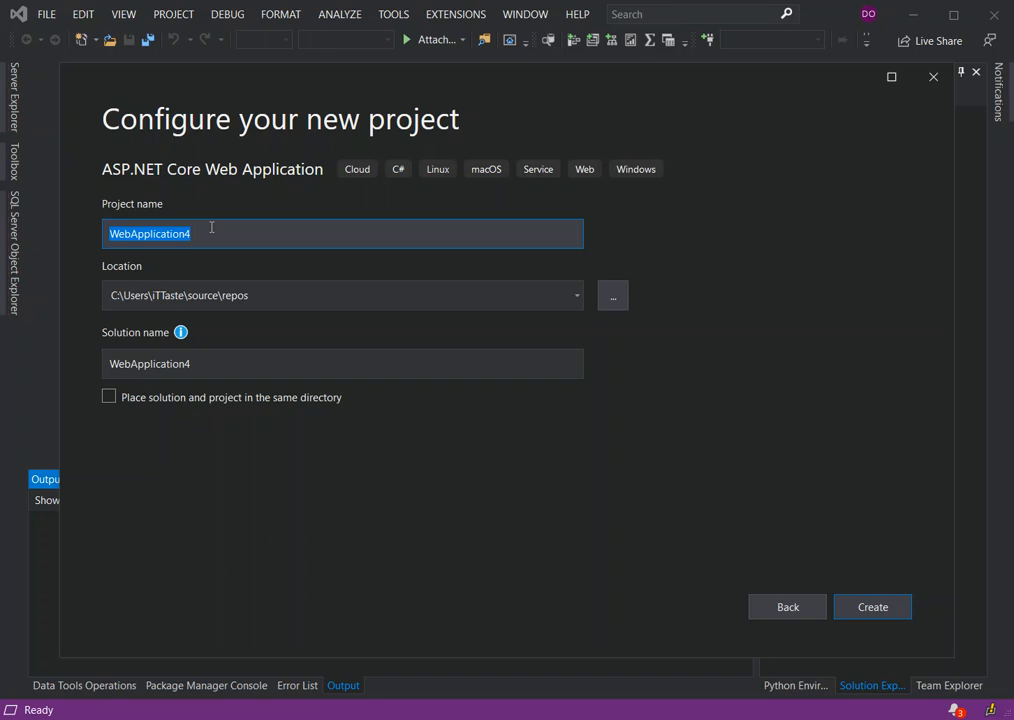
pyautogui.moveTo(100, 448)
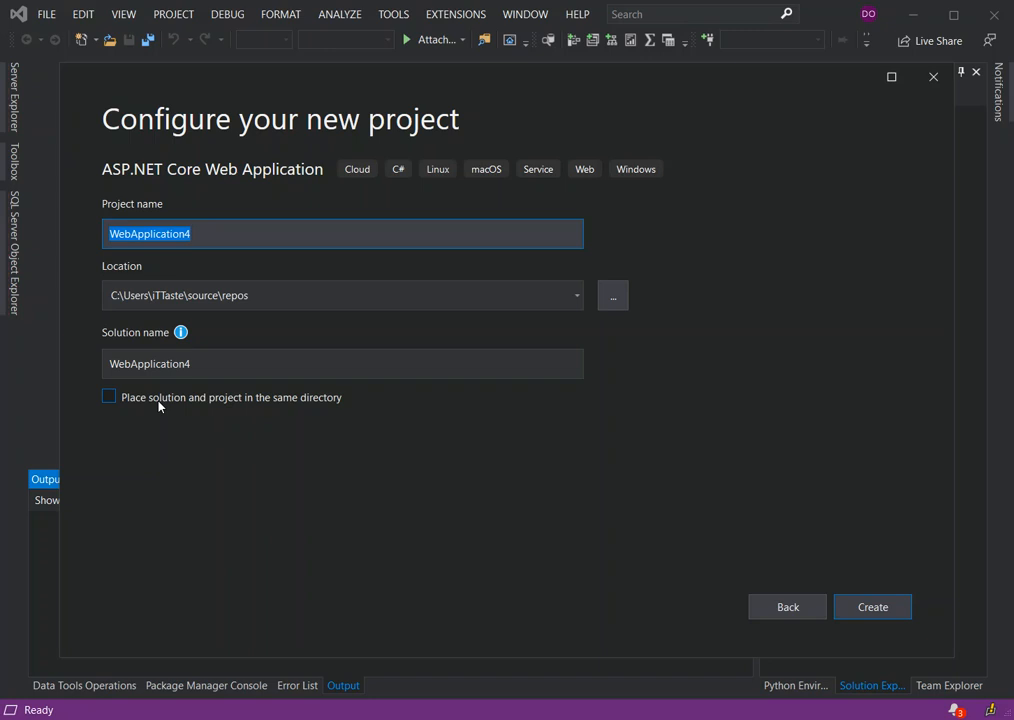
pyautogui.moveTo(54, 404)
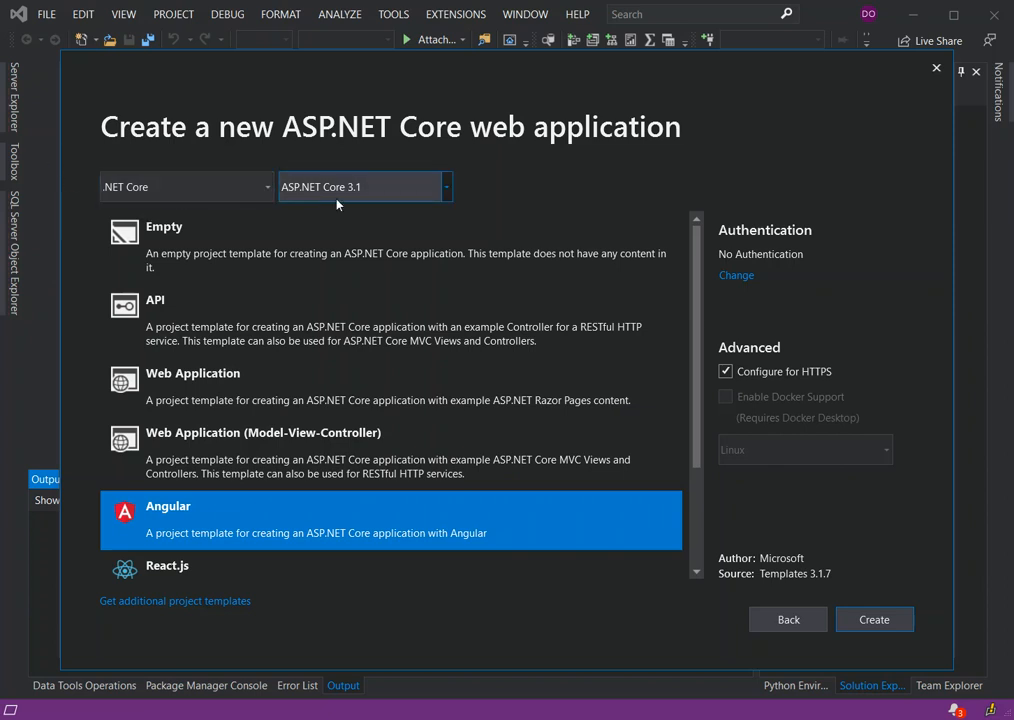
pyautogui.moveTo(356, 200)
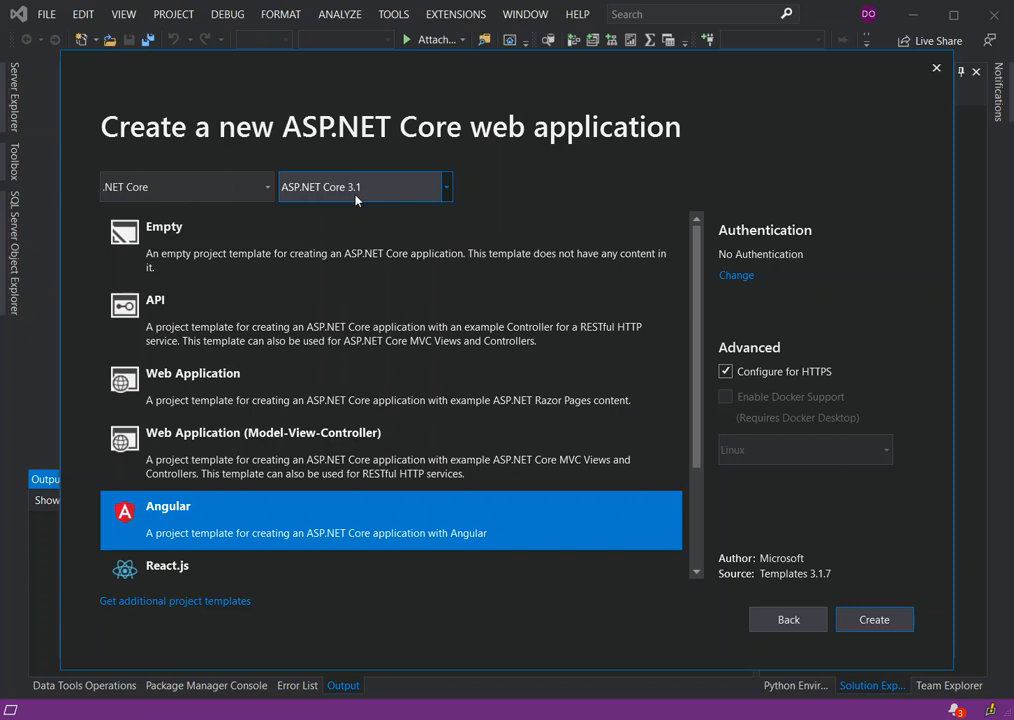
pyautogui.moveTo(316, 384)
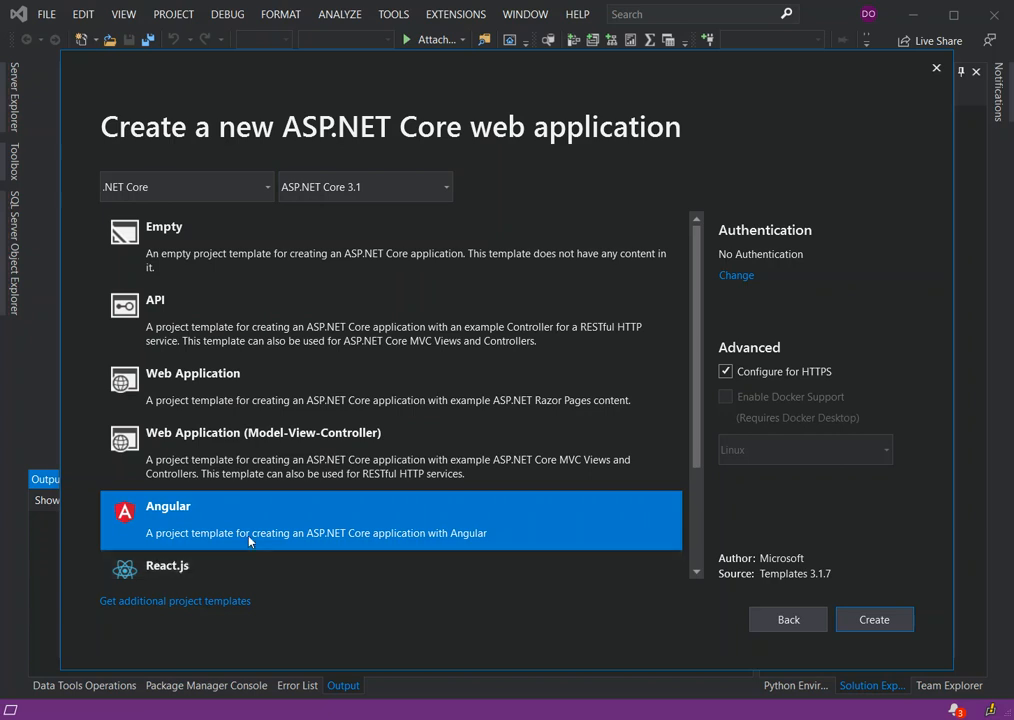
pyautogui.moveTo(332, 536)
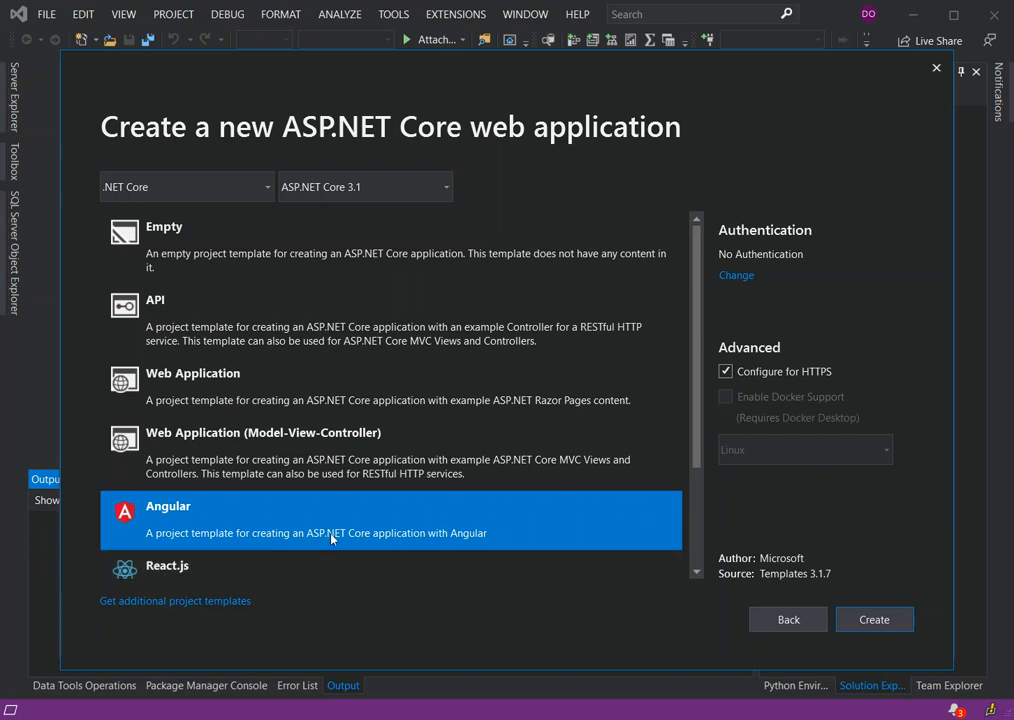
pyautogui.moveTo(478, 556)
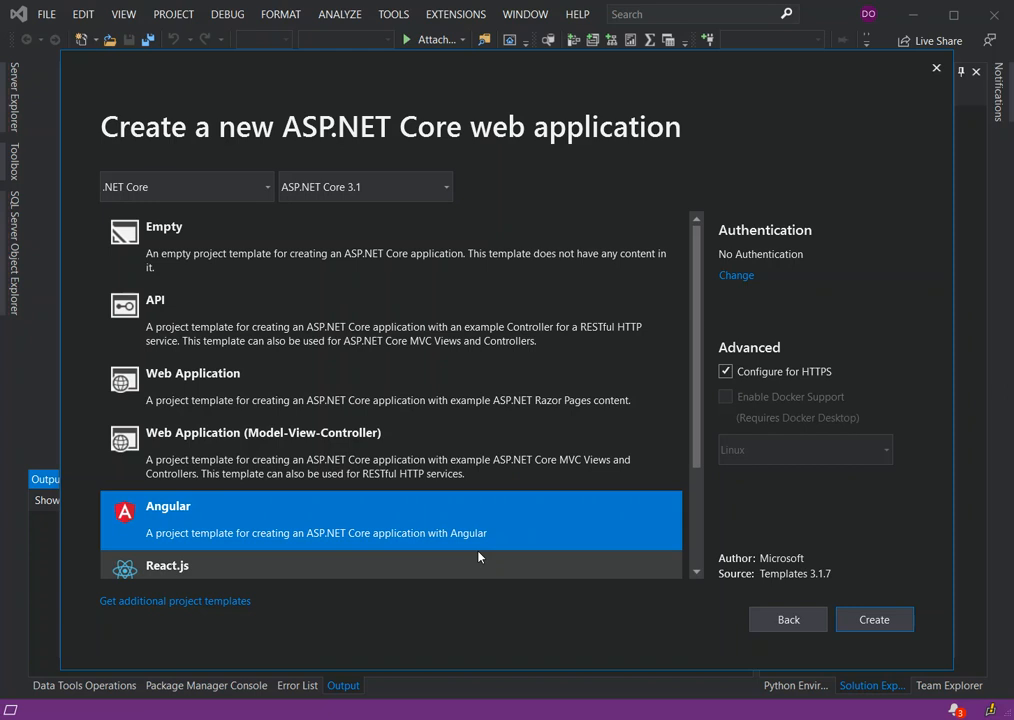
pyautogui.moveTo(386, 516)
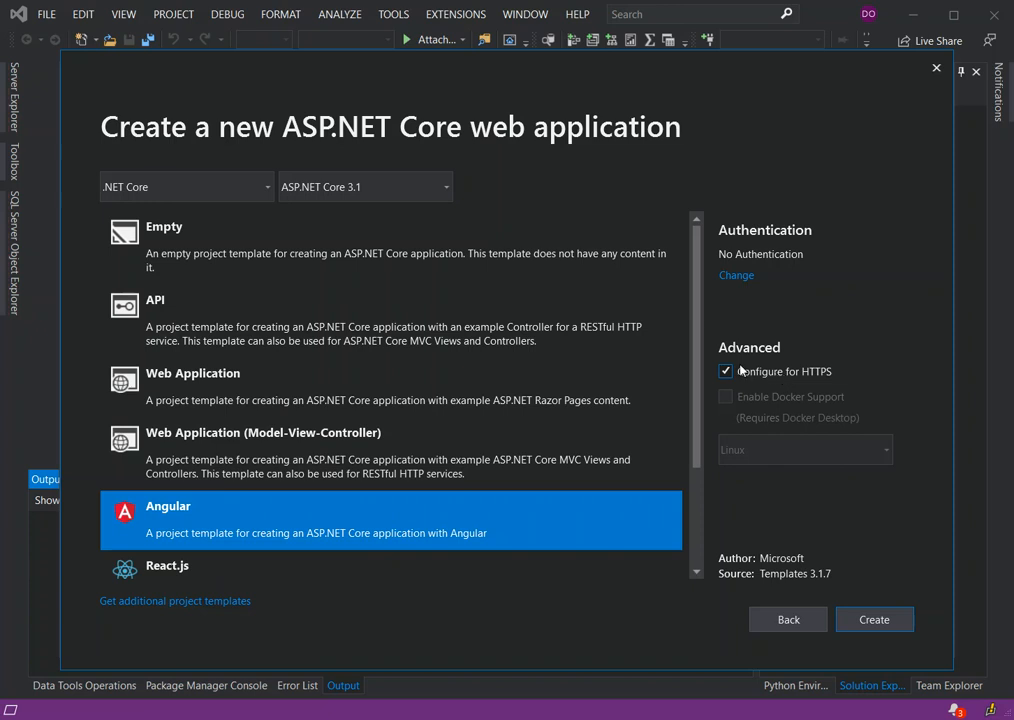
# - Turn off 'Configure for HTTPS' for the Angular ASP.NET Core 3.1 app
pyautogui.click(726, 370)
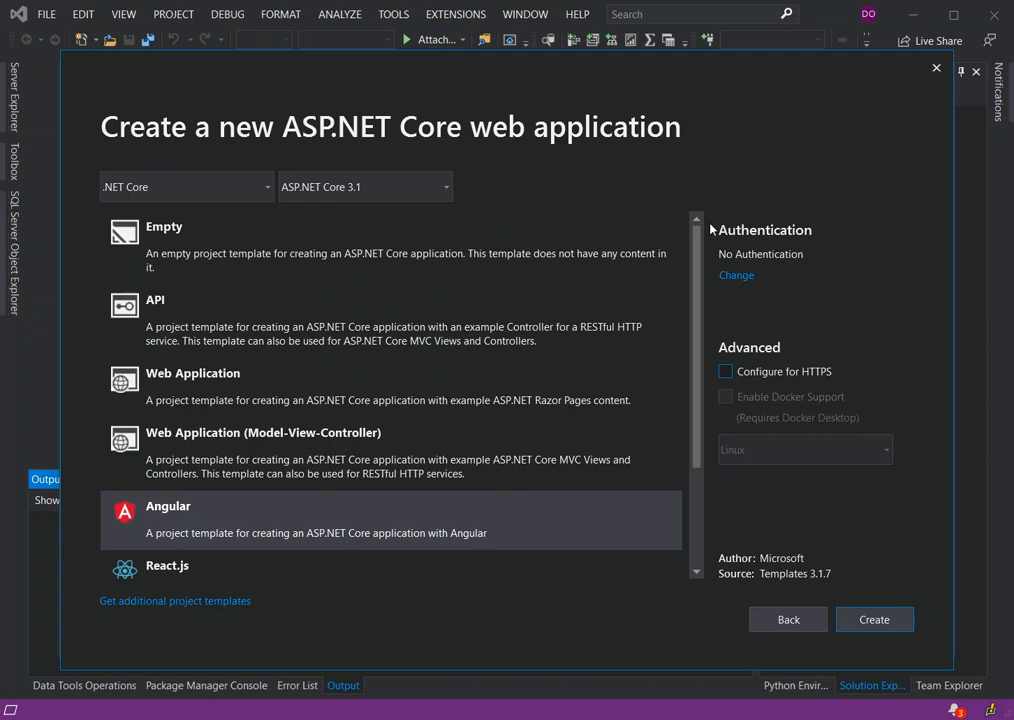
pyautogui.moveTo(716, 228)
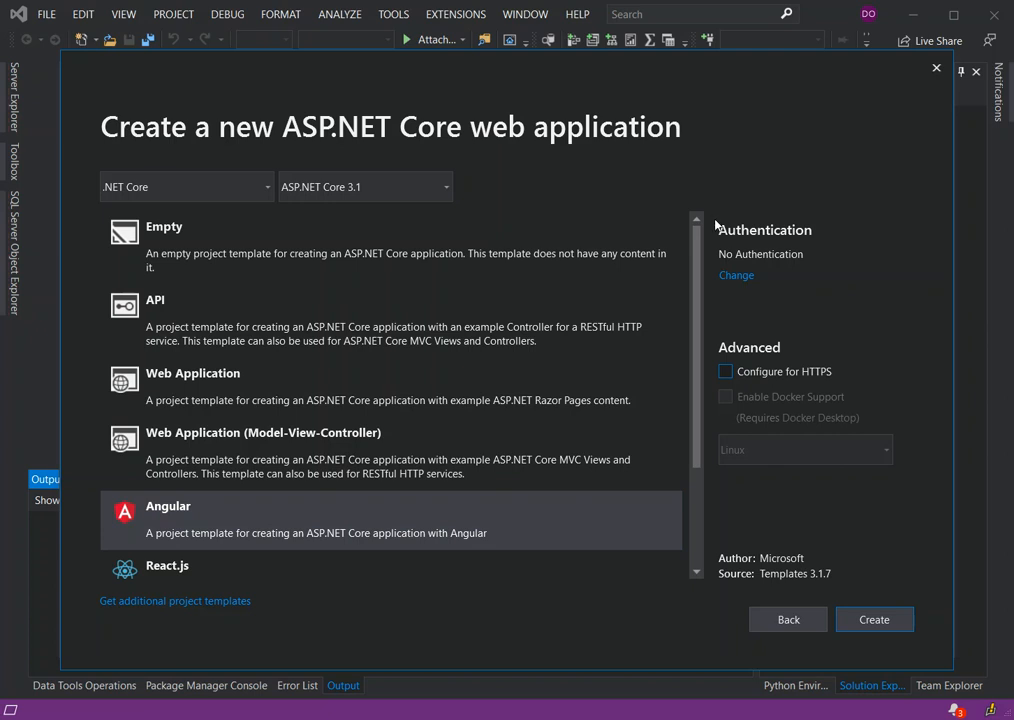
pyautogui.moveTo(744, 588)
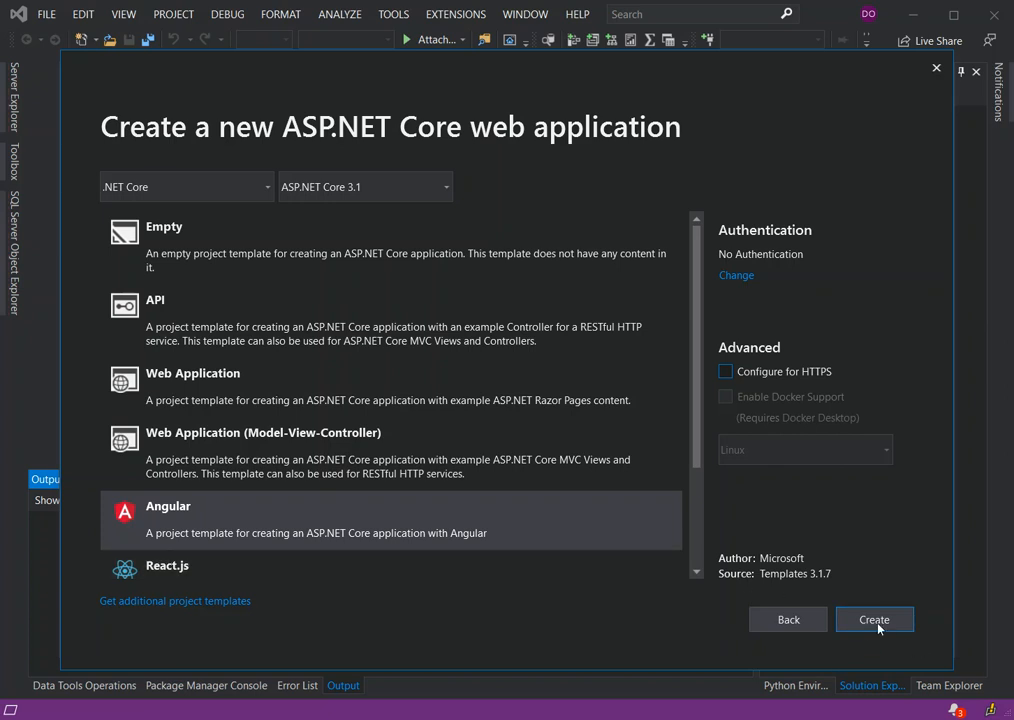
# - Create the WebApplication4 project and let it load in Solution Explorer
pyautogui.click(874, 620)
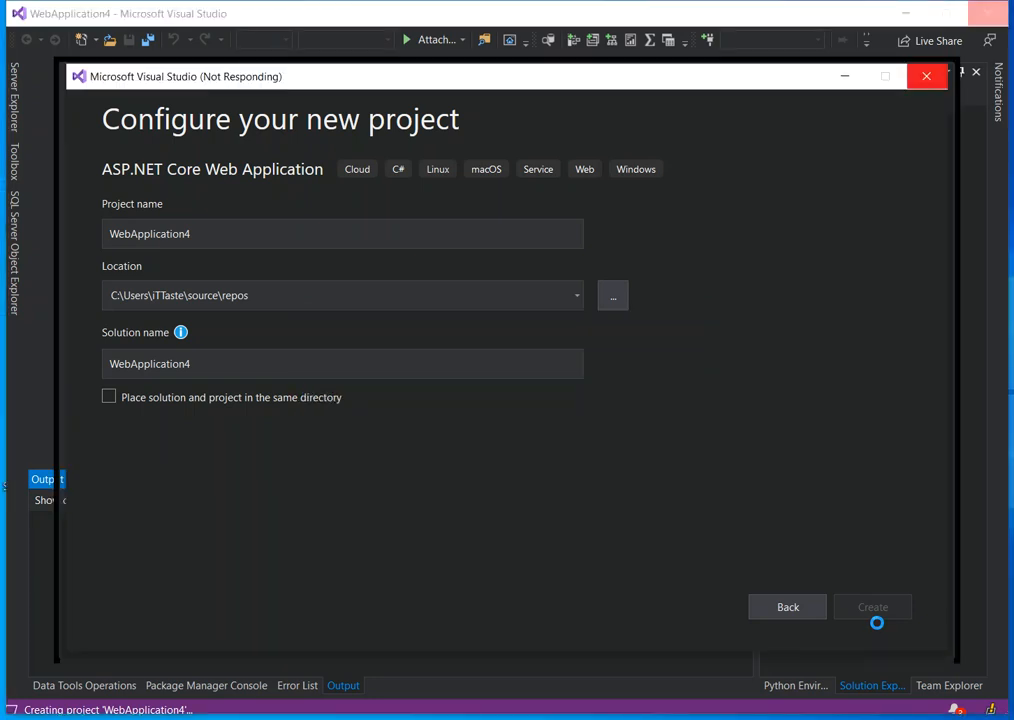
pyautogui.click(872, 608)
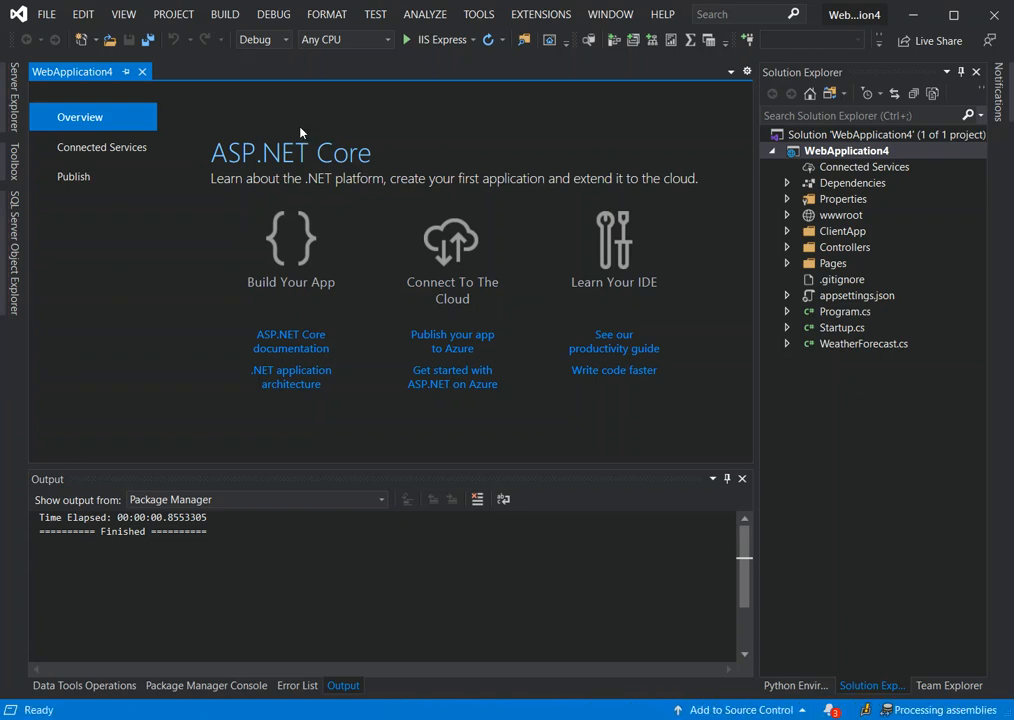
pyautogui.moveTo(508, 260)
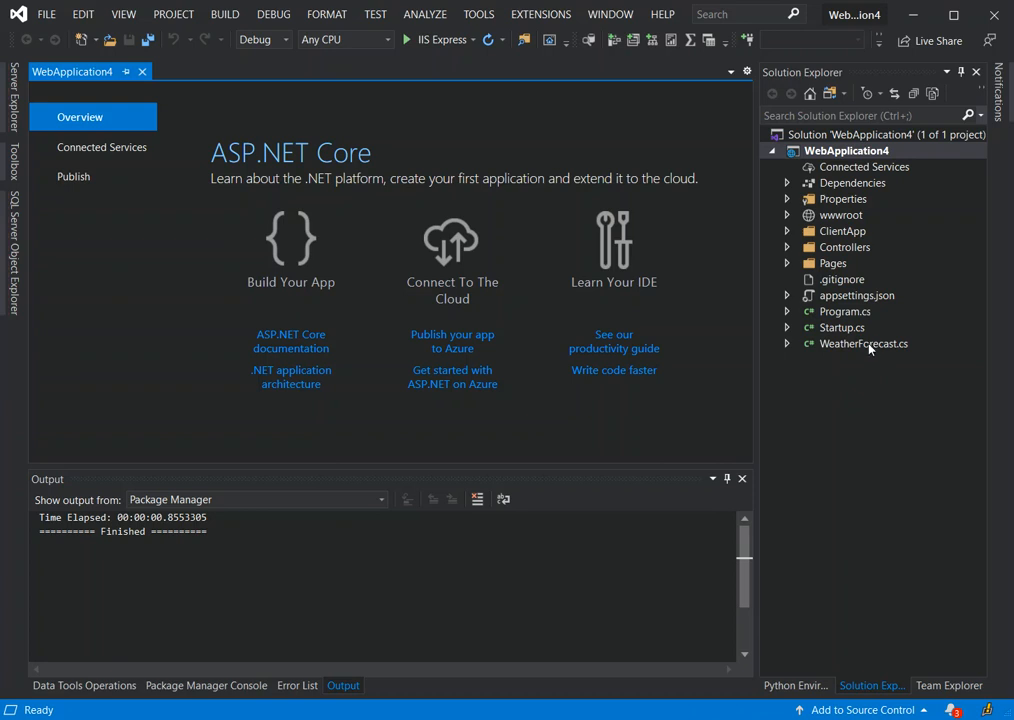
# - View WeatherForecast.cs and highlight its Date, TemperatureC, TemperatureF and Summary properties
pyautogui.click(864, 344)
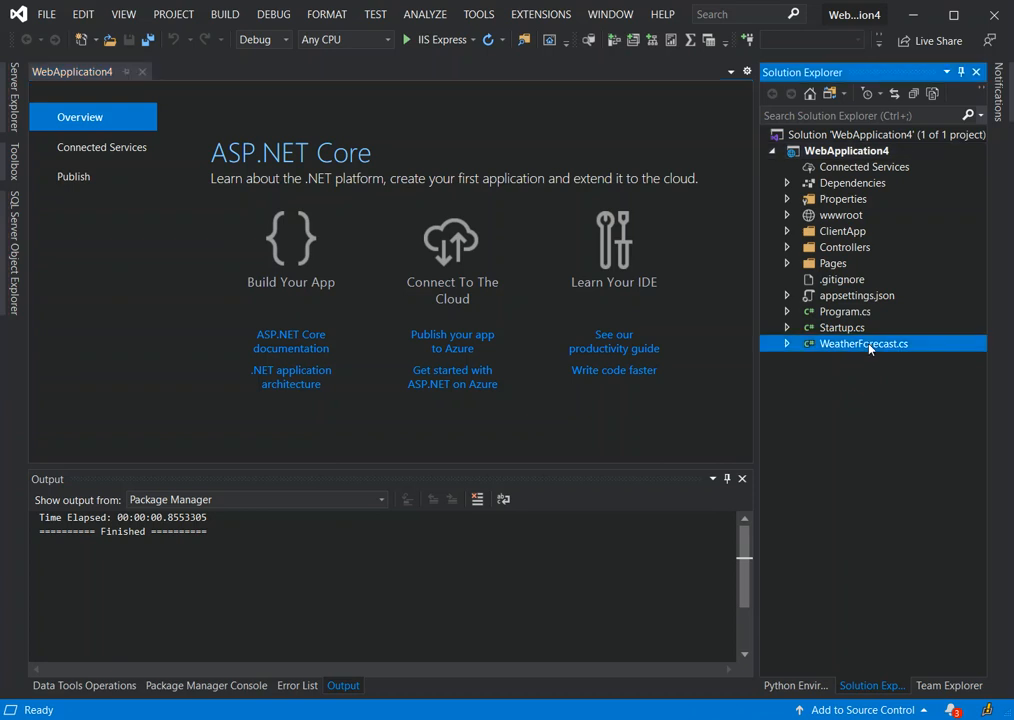
pyautogui.doubleClick(864, 344)
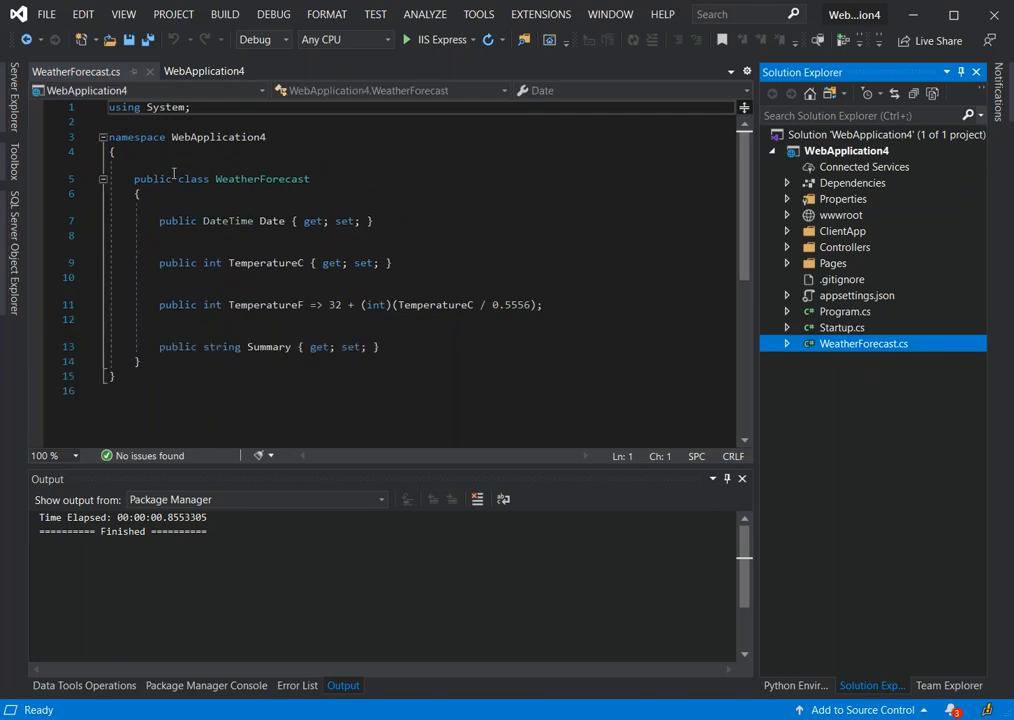
pyautogui.moveTo(160, 220)
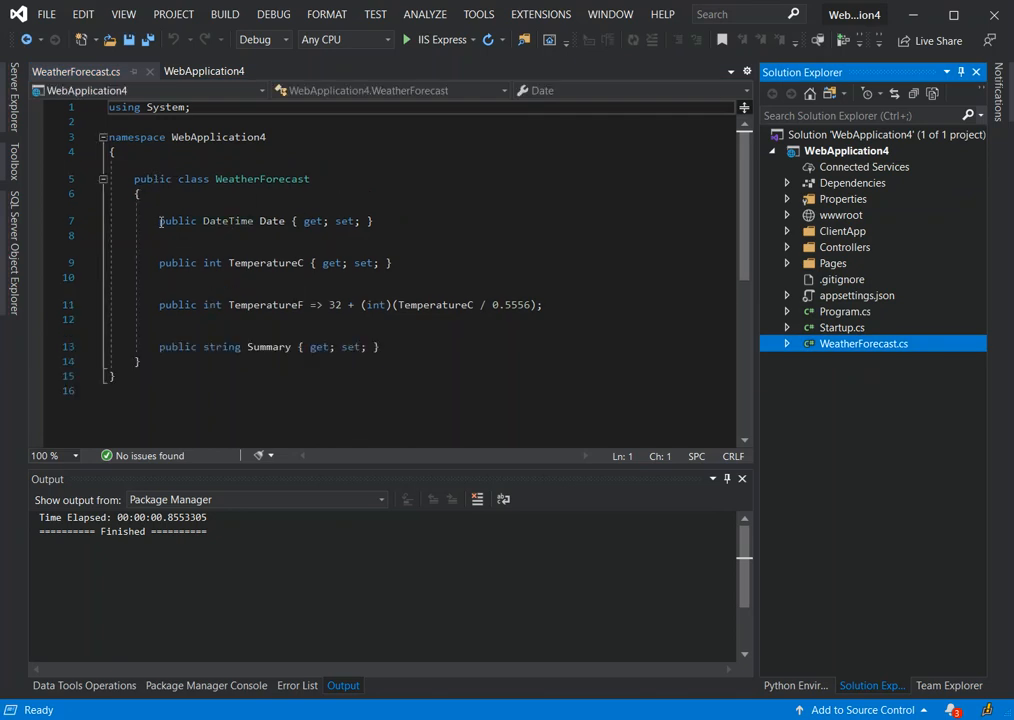
pyautogui.moveTo(160, 220); pyautogui.dragTo(366, 346)
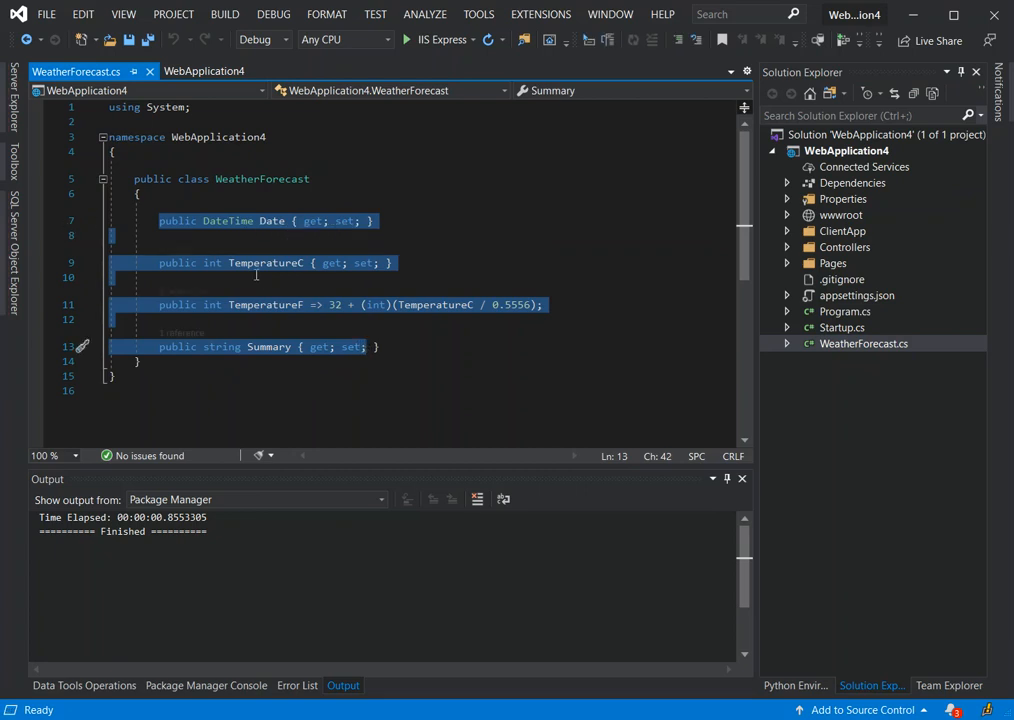
pyautogui.moveTo(268, 262)
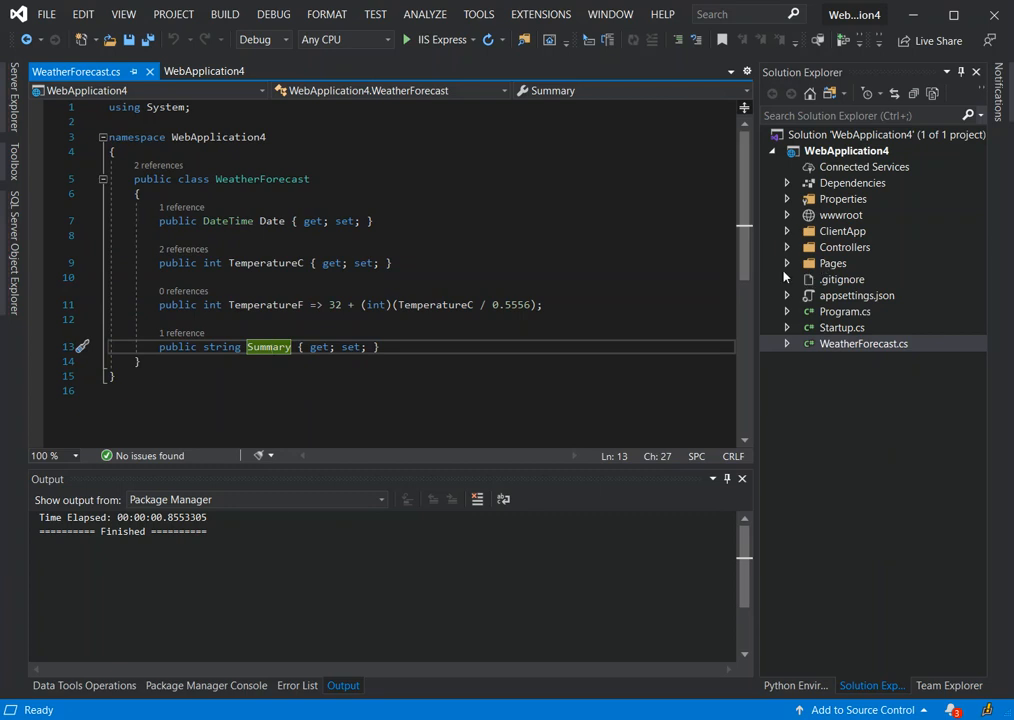
pyautogui.click(786, 248)
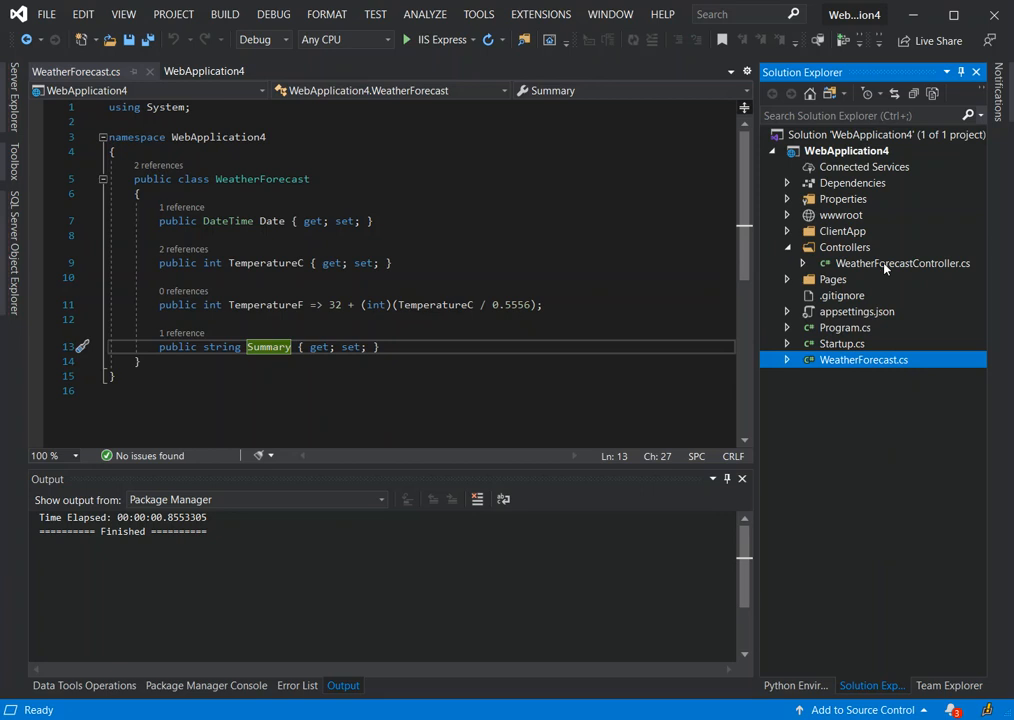
# - View WeatherForecastController.cs scrolled to its Get method returning WeatherForecast items
pyautogui.doubleClick(900, 264)
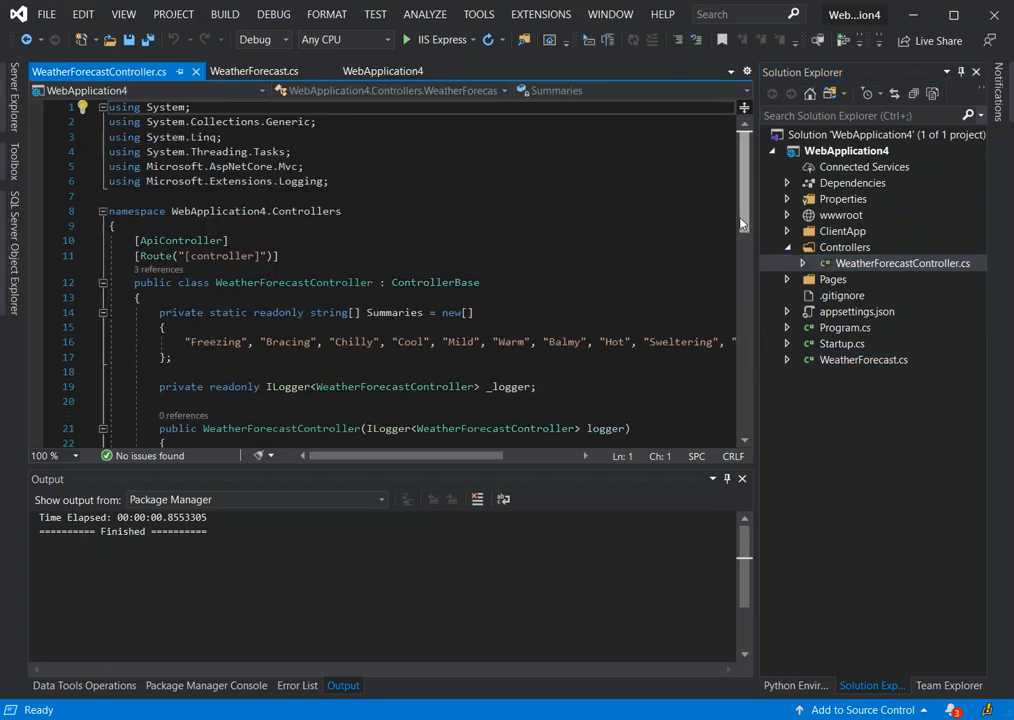
pyautogui.scroll(-3)
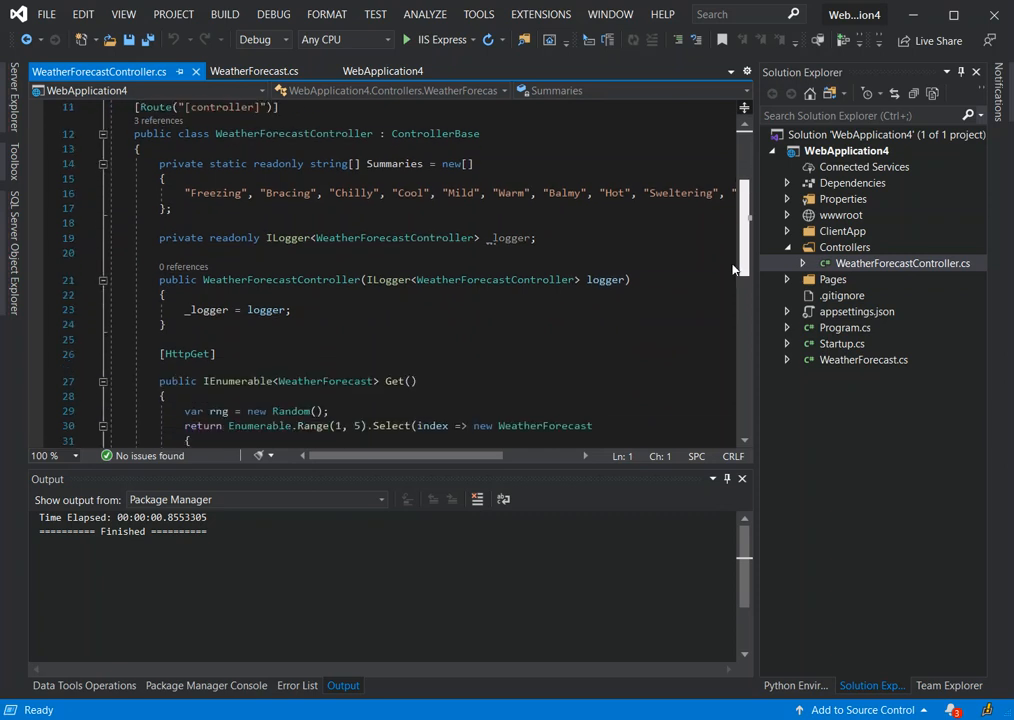
pyautogui.scroll(-3)
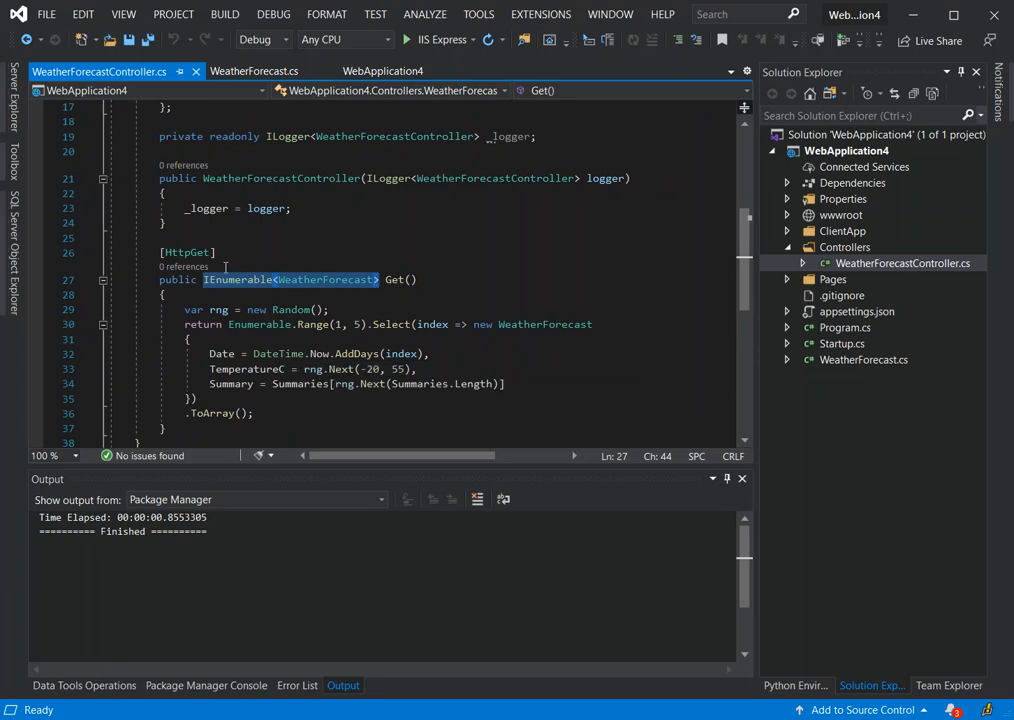
pyautogui.moveTo(458, 264)
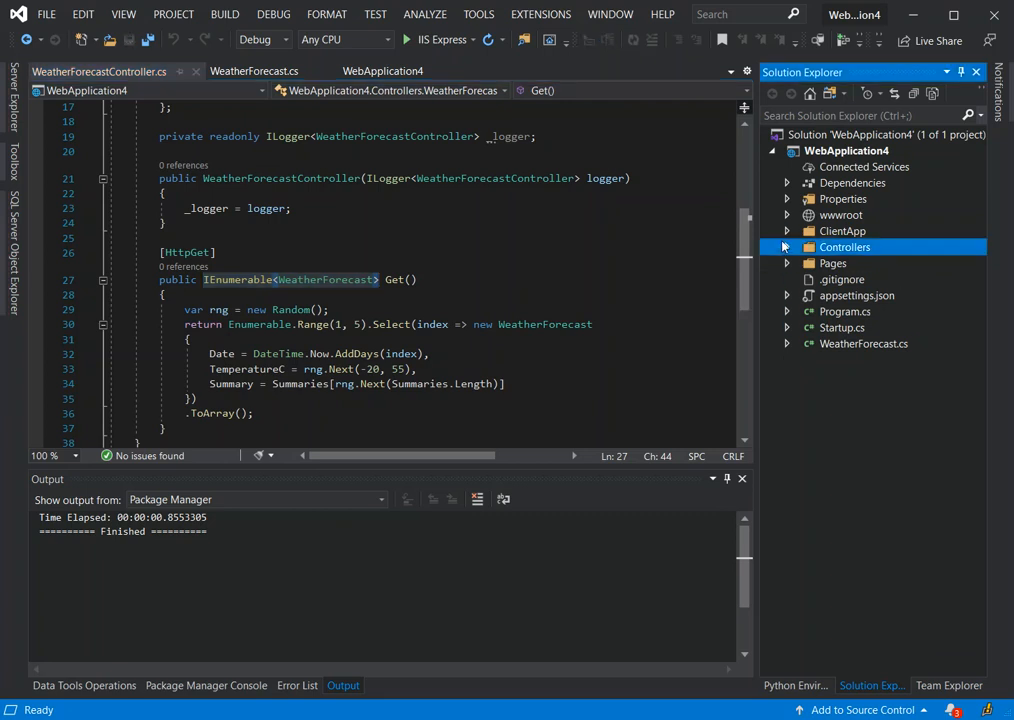
# - Expand ClientApp and src, then view index.html with its app-root Loading placeholder
pyautogui.click(788, 232)
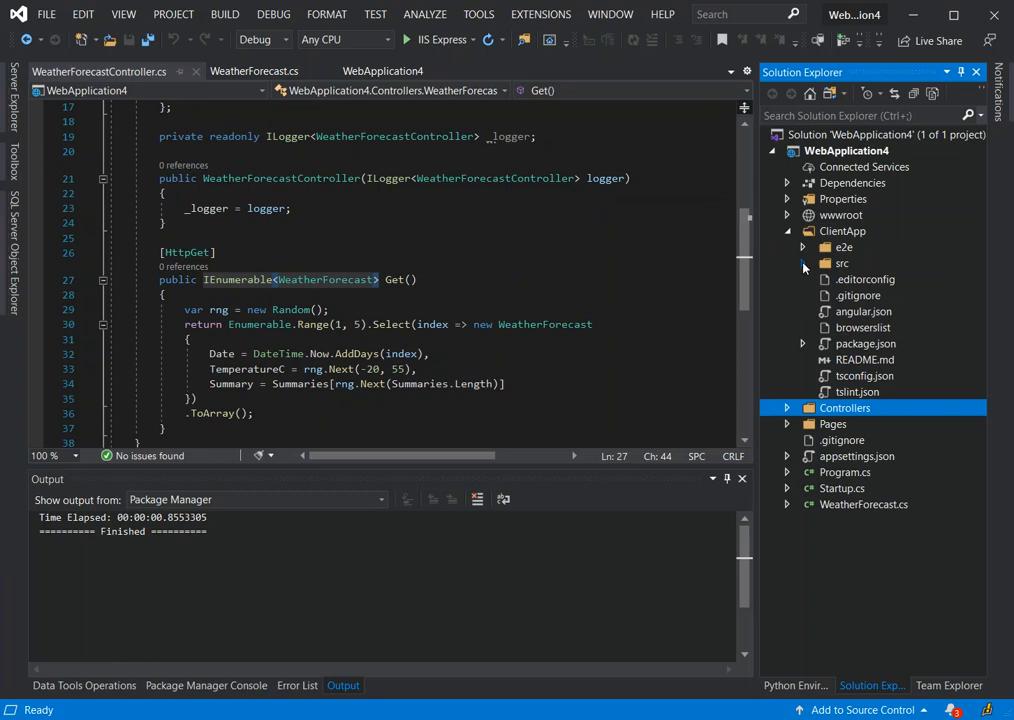
pyautogui.click(802, 264)
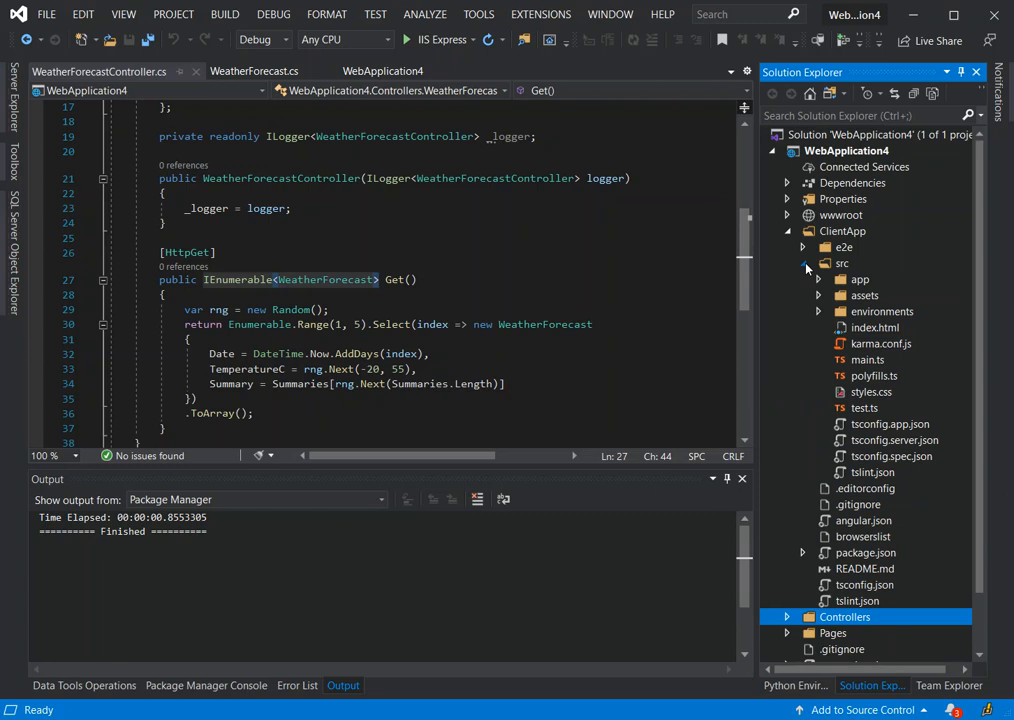
pyautogui.moveTo(920, 408)
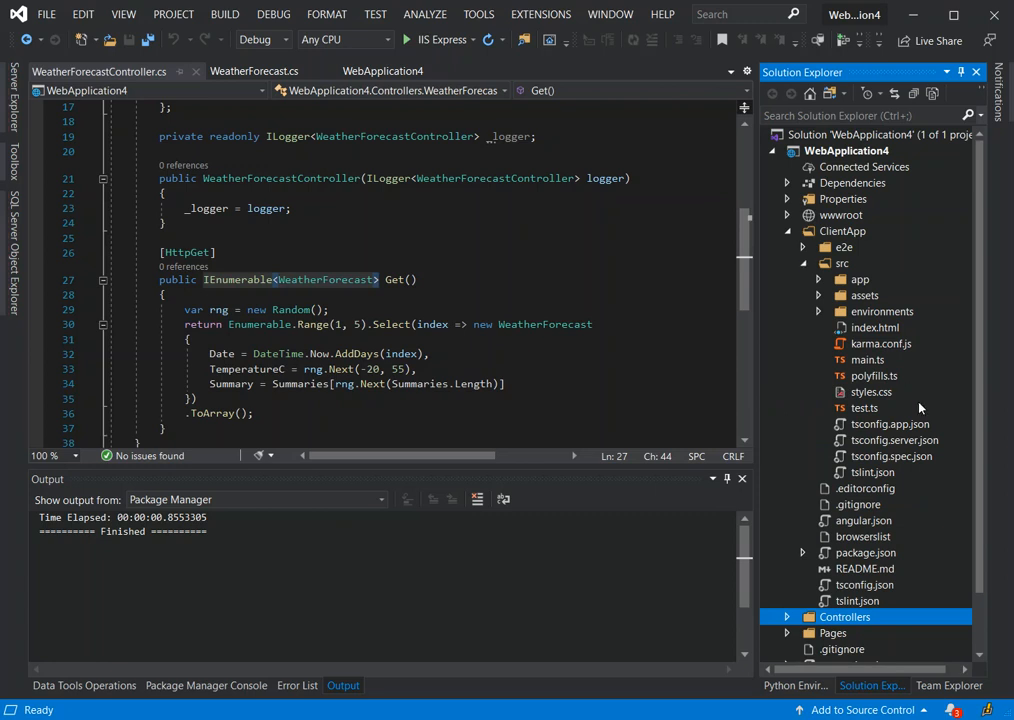
pyautogui.moveTo(872, 336)
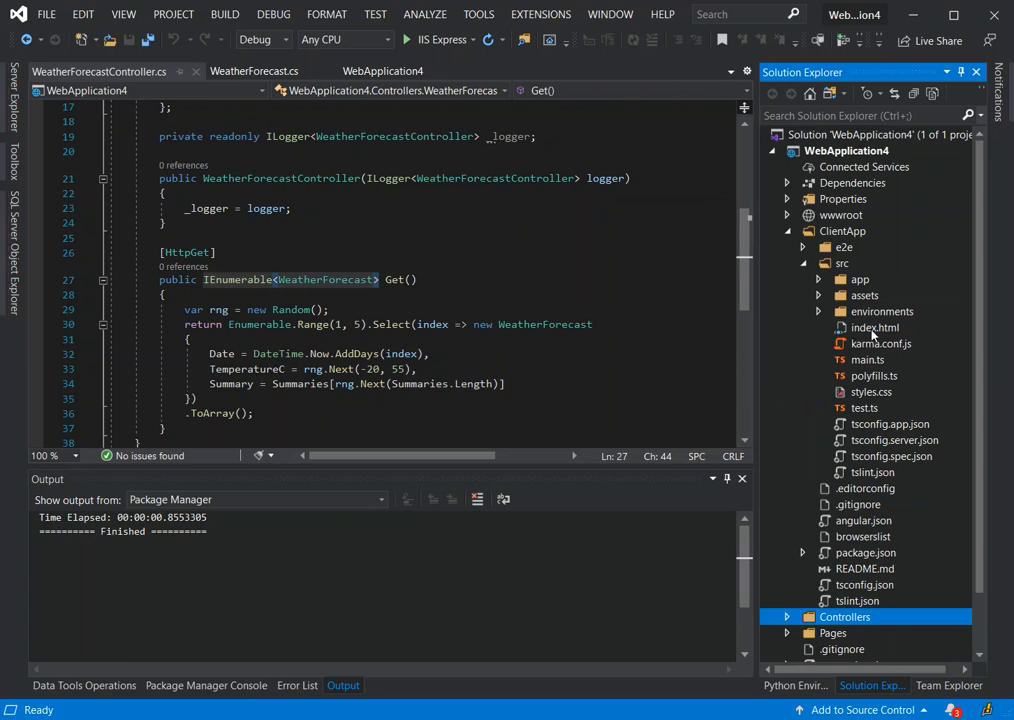
pyautogui.doubleClick(872, 328)
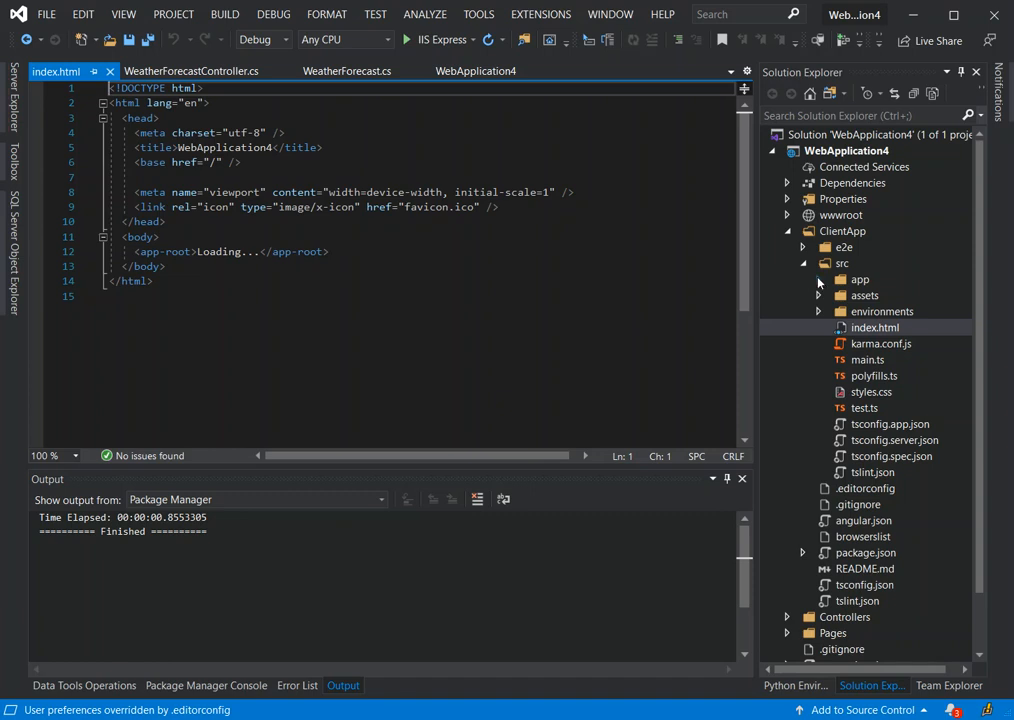
# - Expand app and counter, then view counter.component.ts with its incrementCounter method
pyautogui.click(820, 280)
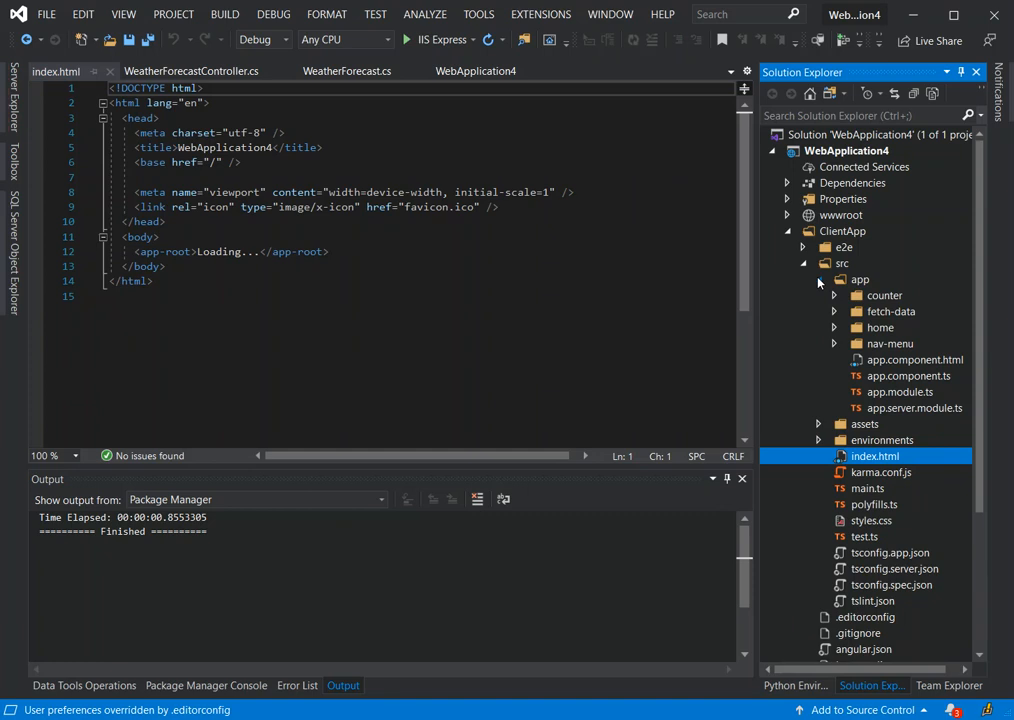
pyautogui.click(834, 296)
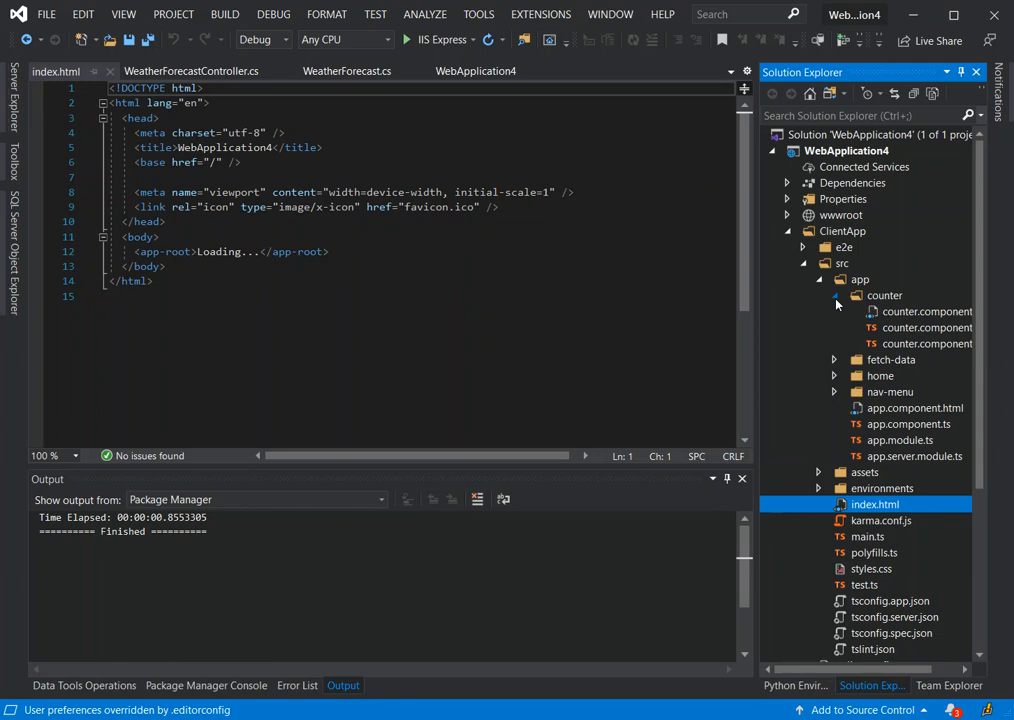
pyautogui.moveTo(880, 348)
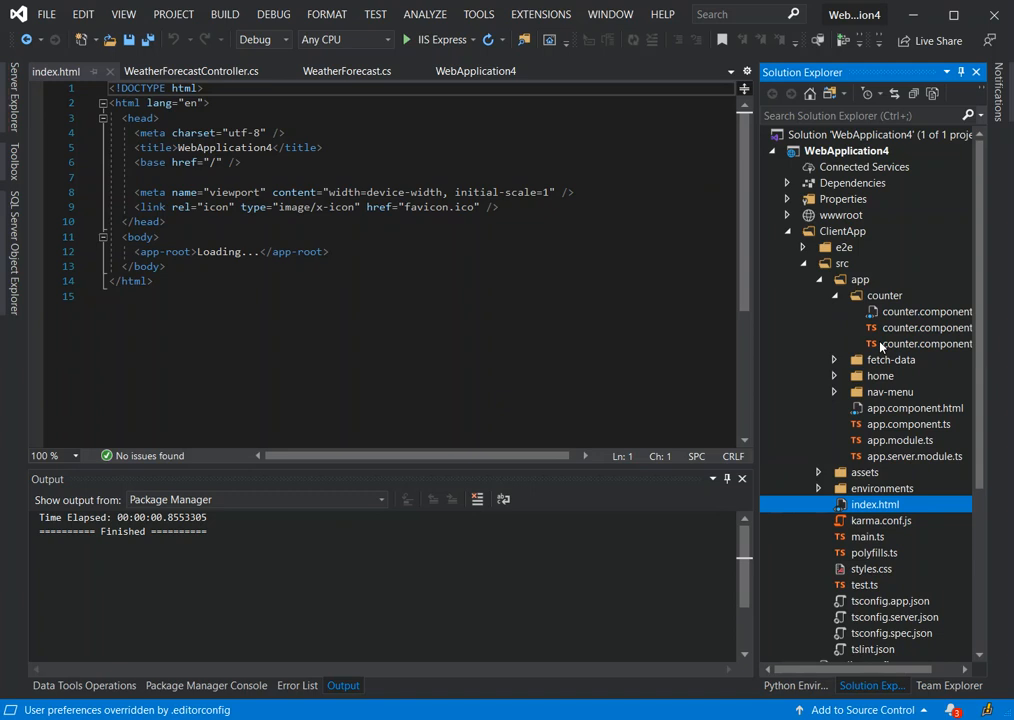
pyautogui.doubleClick(928, 344)
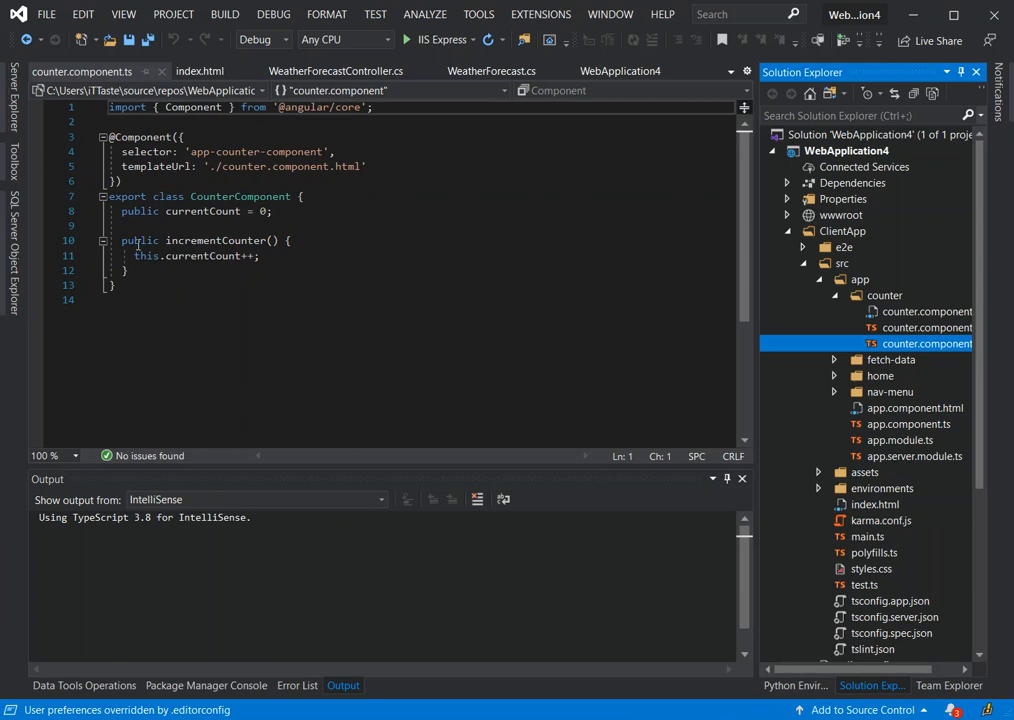
pyautogui.moveTo(214, 256)
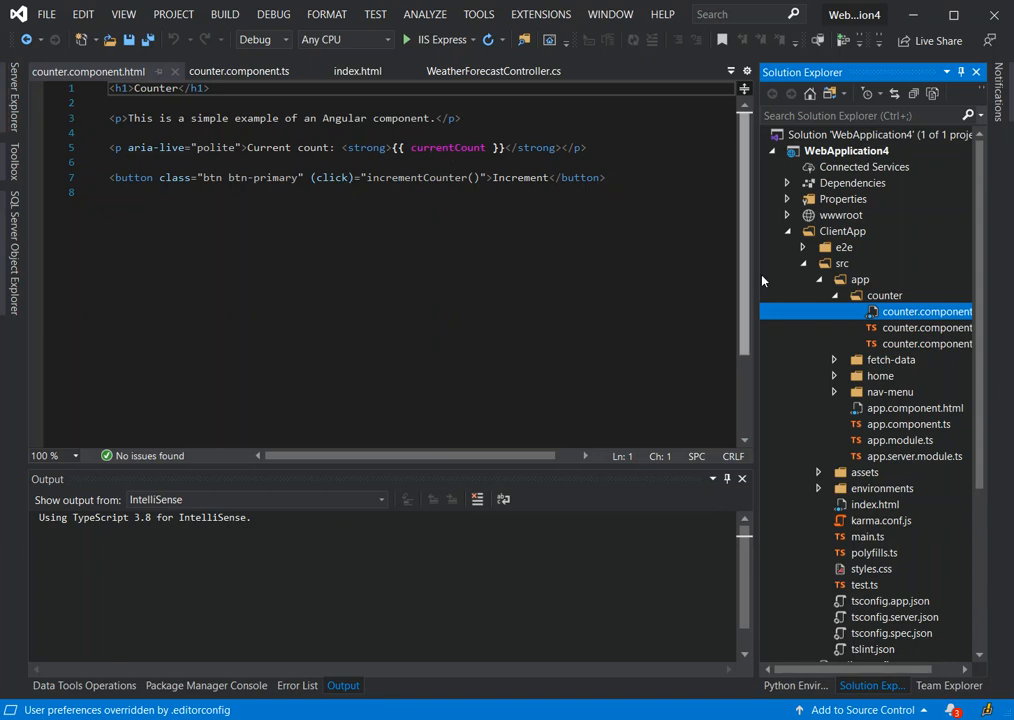
# - Collapse counter and view fetch-data.component.ts down to its WeatherForecast interface
pyautogui.click(834, 296)
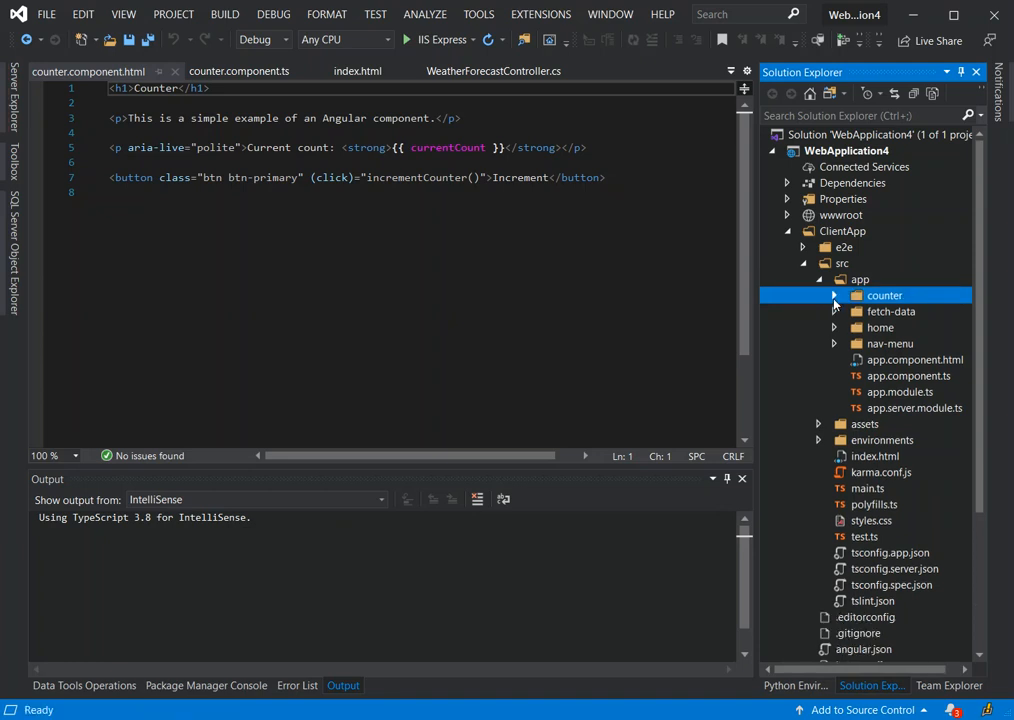
pyautogui.click(834, 312)
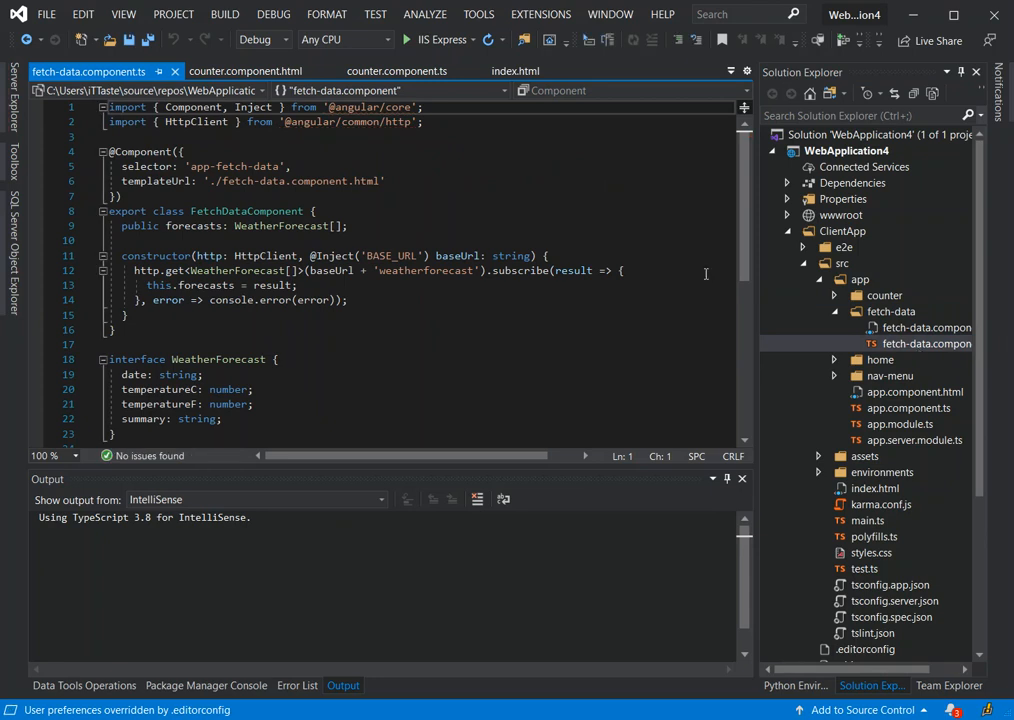
pyautogui.scroll(-3)
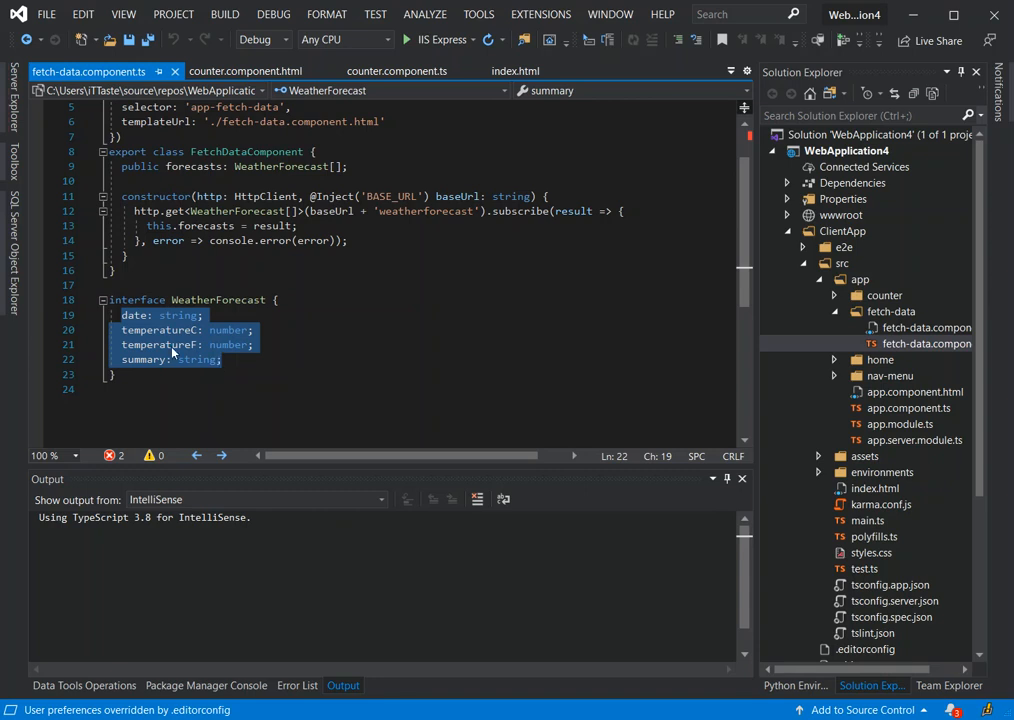
pyautogui.moveTo(376, 288)
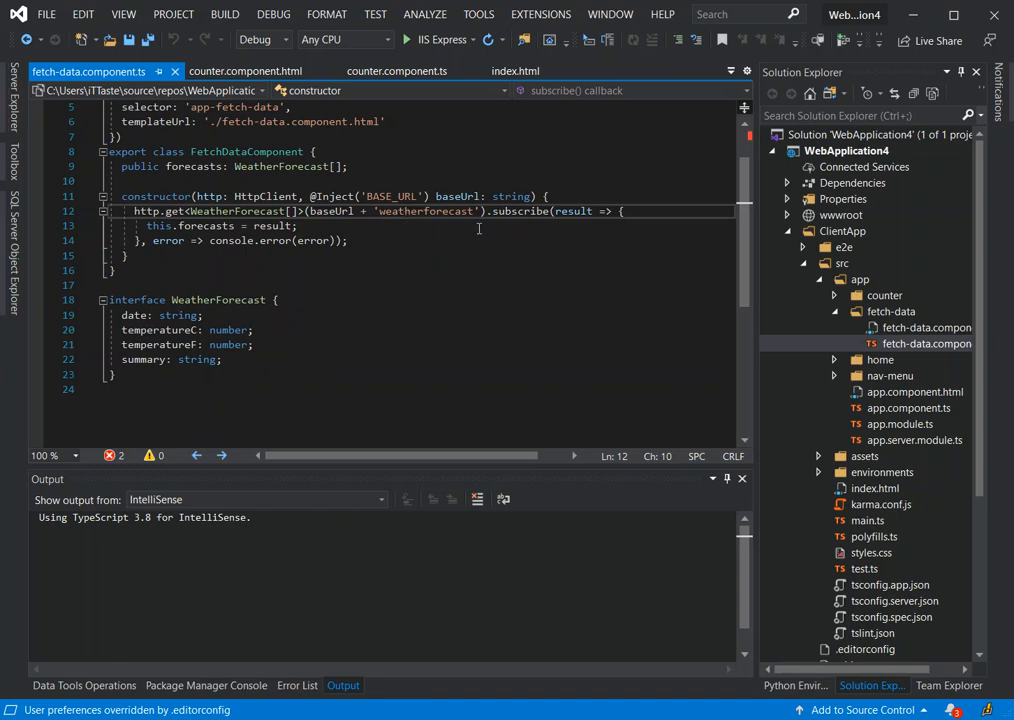
pyautogui.click(244, 72)
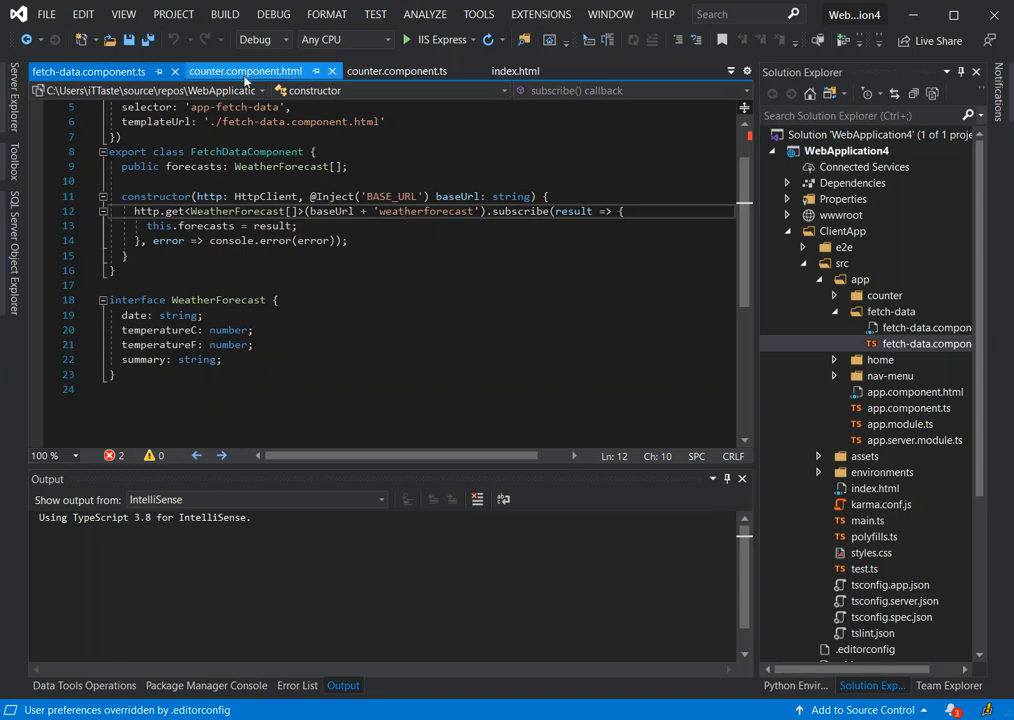
pyautogui.click(90, 72)
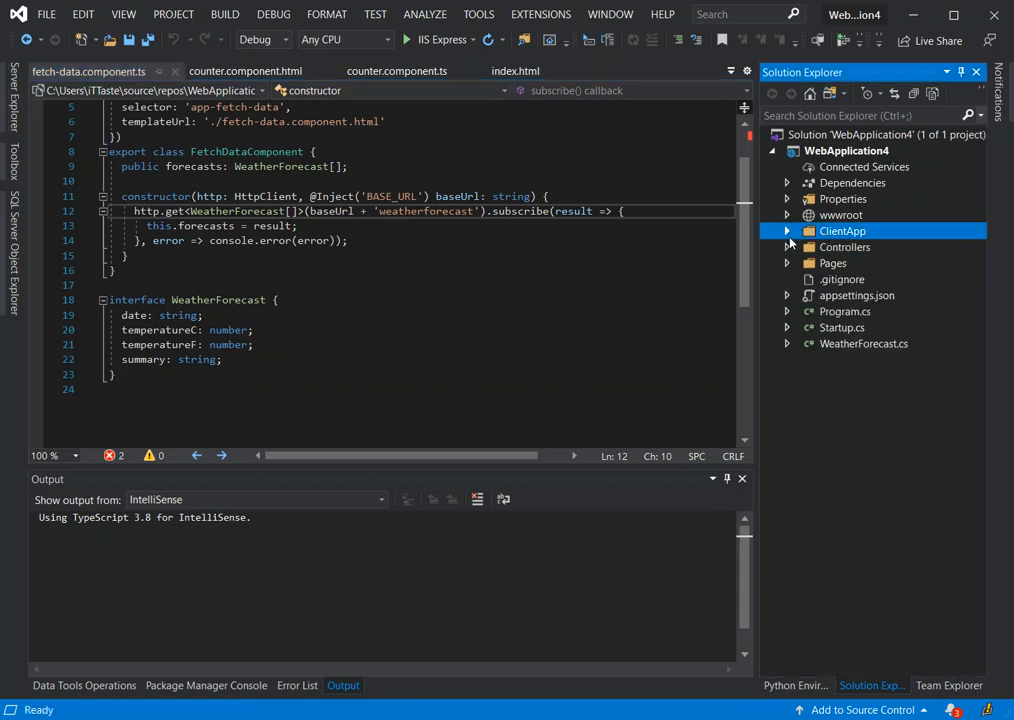
pyautogui.click(788, 248)
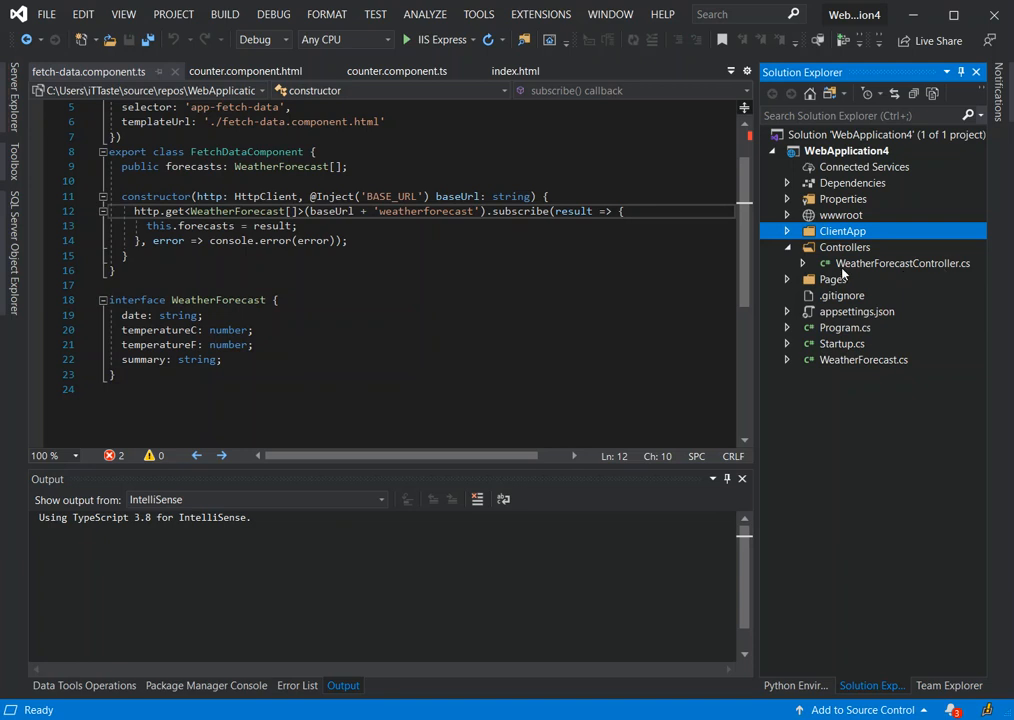
pyautogui.moveTo(910, 270)
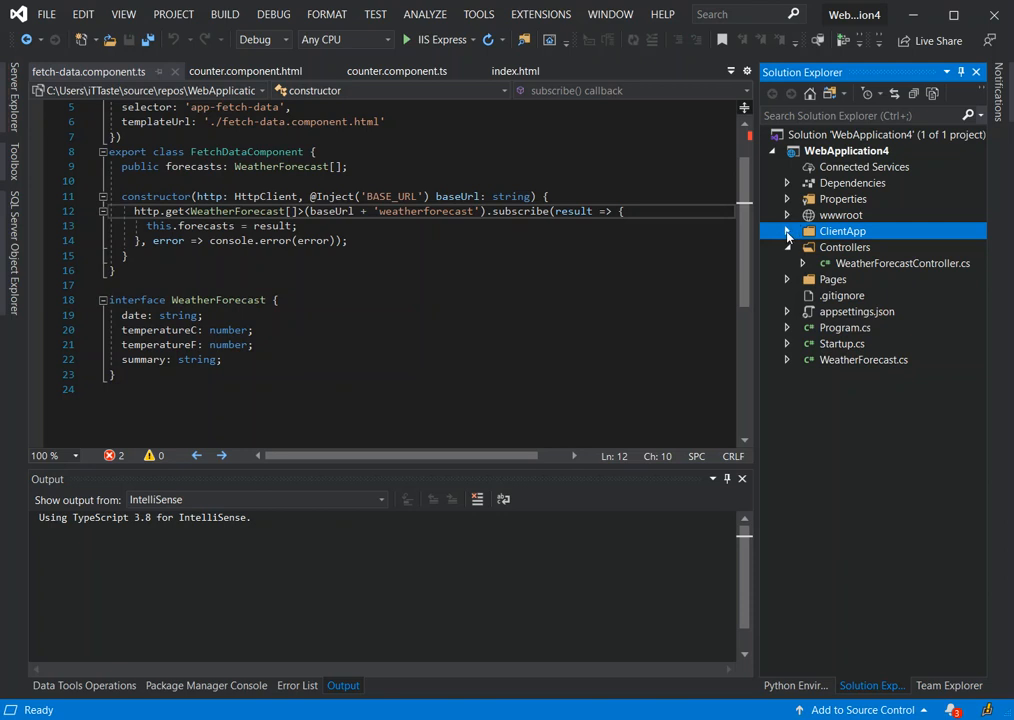
pyautogui.click(788, 232)
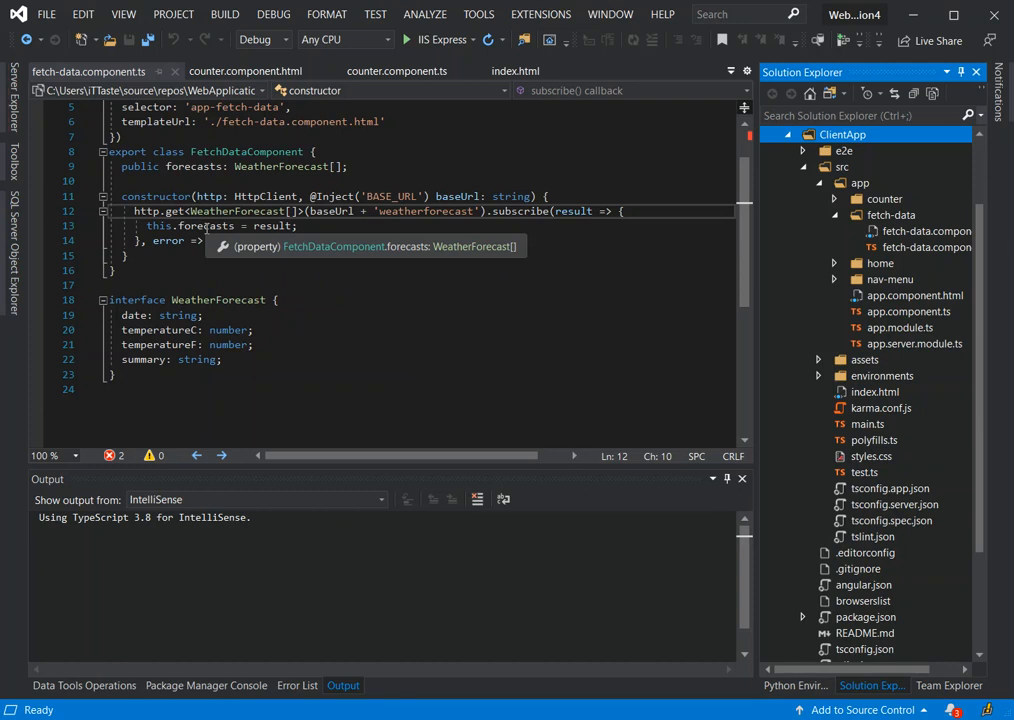
# - View fetch-data.component.html with its forecast table of dates, temperatures and summaries
pyautogui.write('console.error(error);')
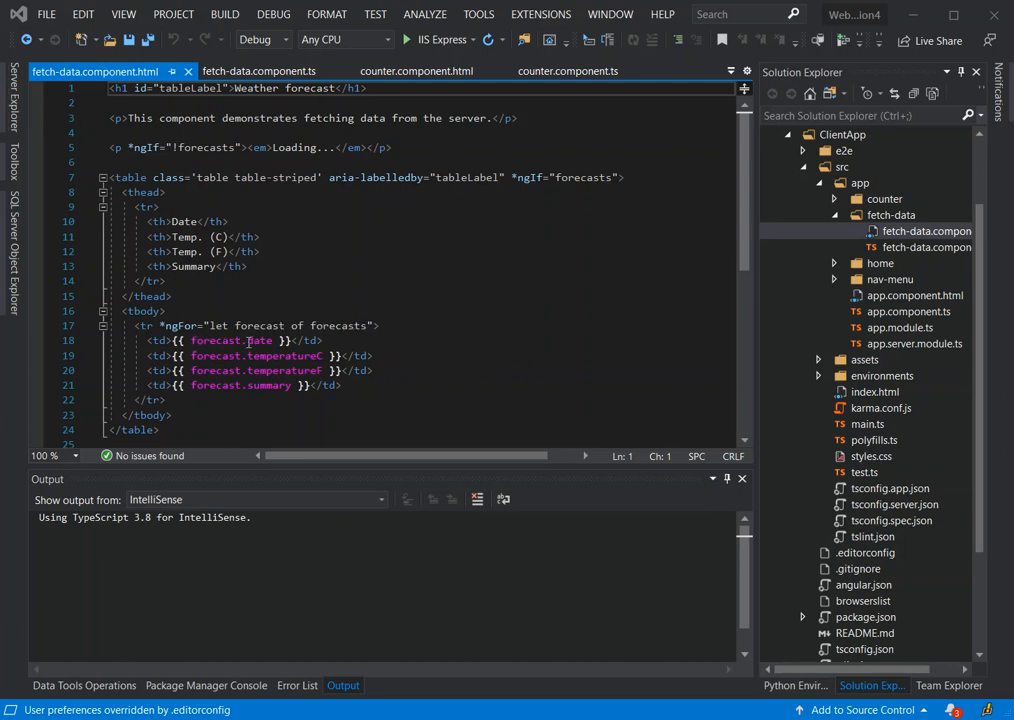
pyautogui.moveTo(252, 342)
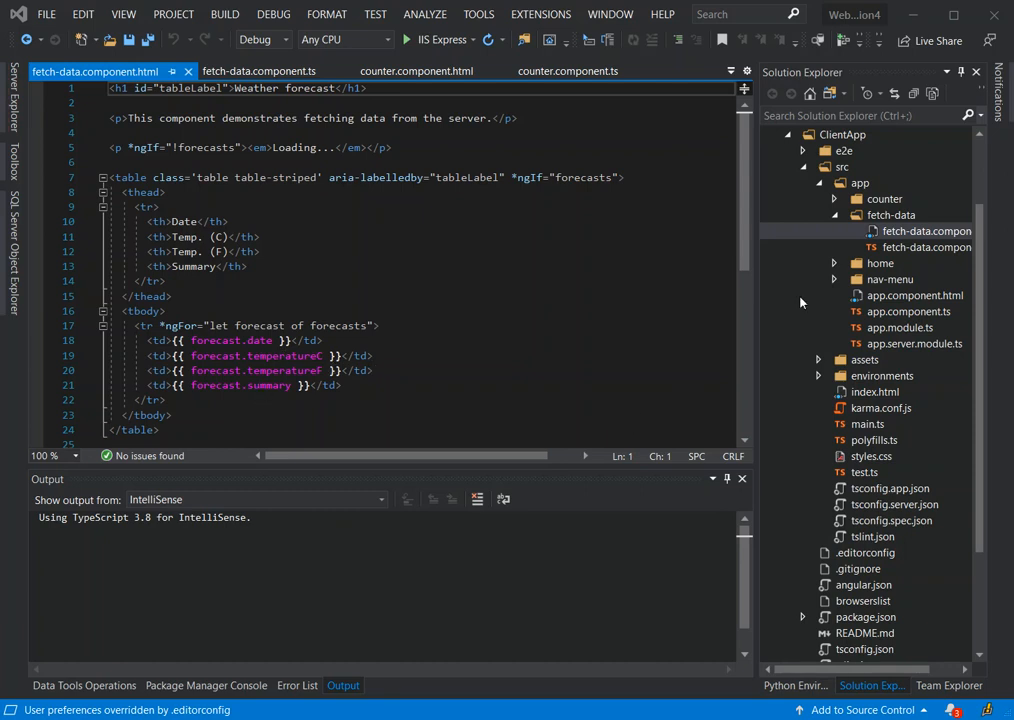
# - Collapse the src folder and launch WebApplication4 with IIS Express for debugging
pyautogui.click(836, 214)
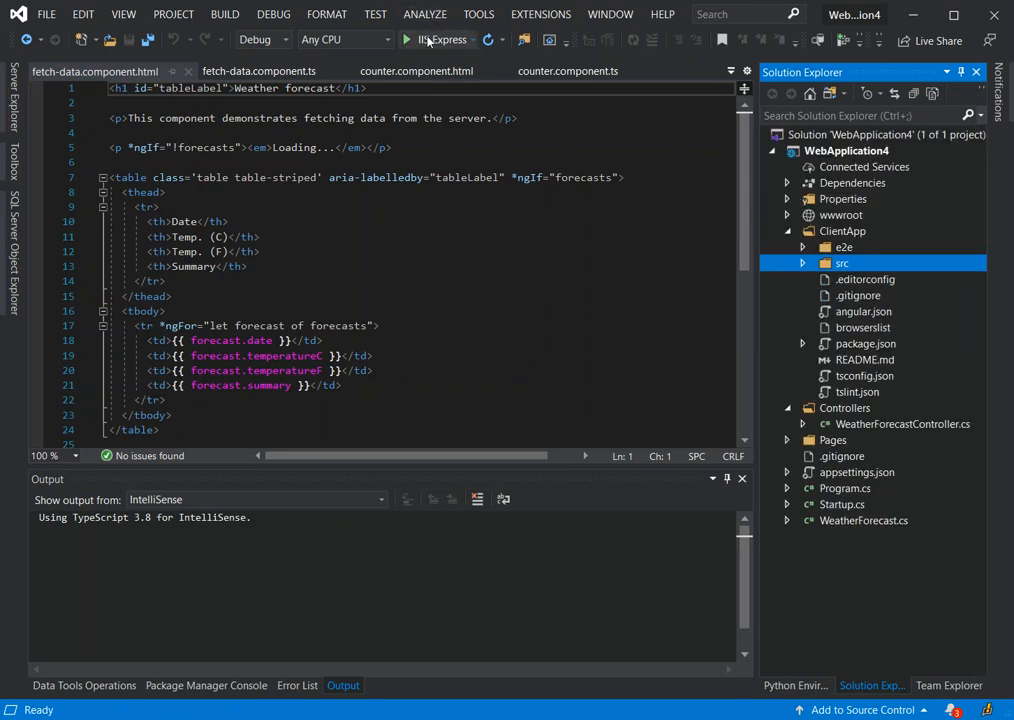
pyautogui.moveTo(408, 40)
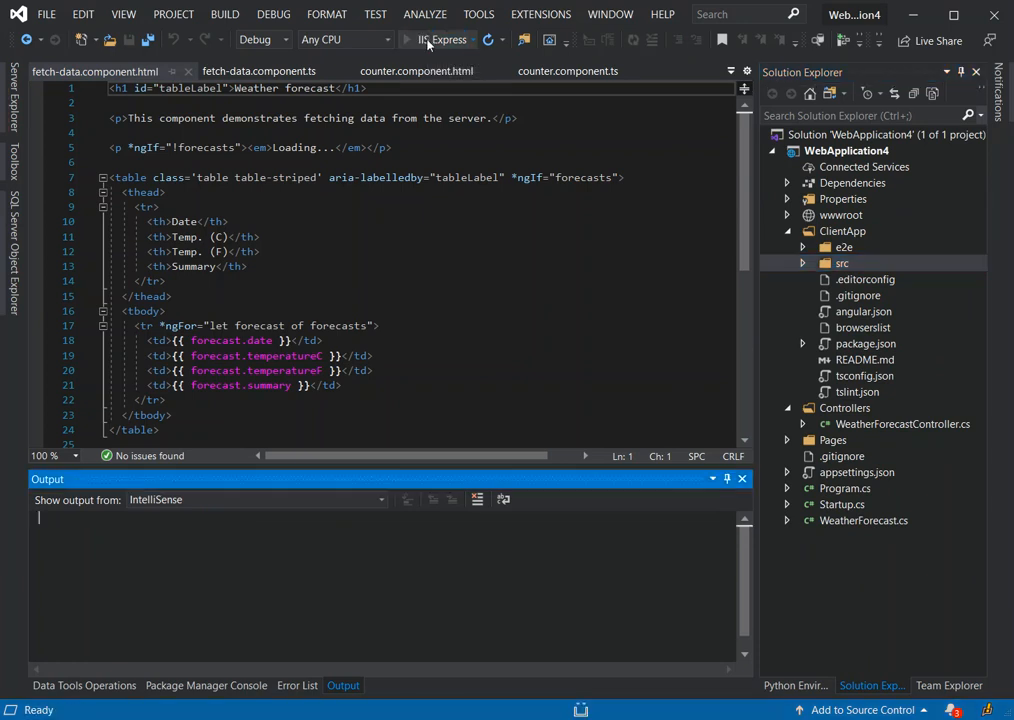
pyautogui.click(436, 40)
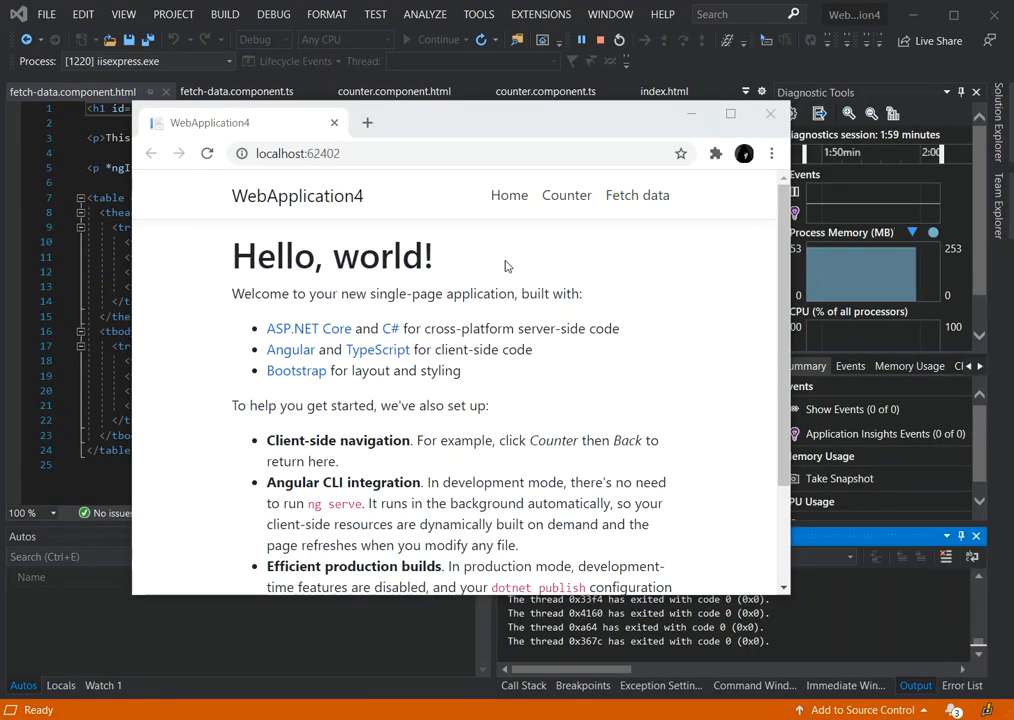
pyautogui.moveTo(676, 300)
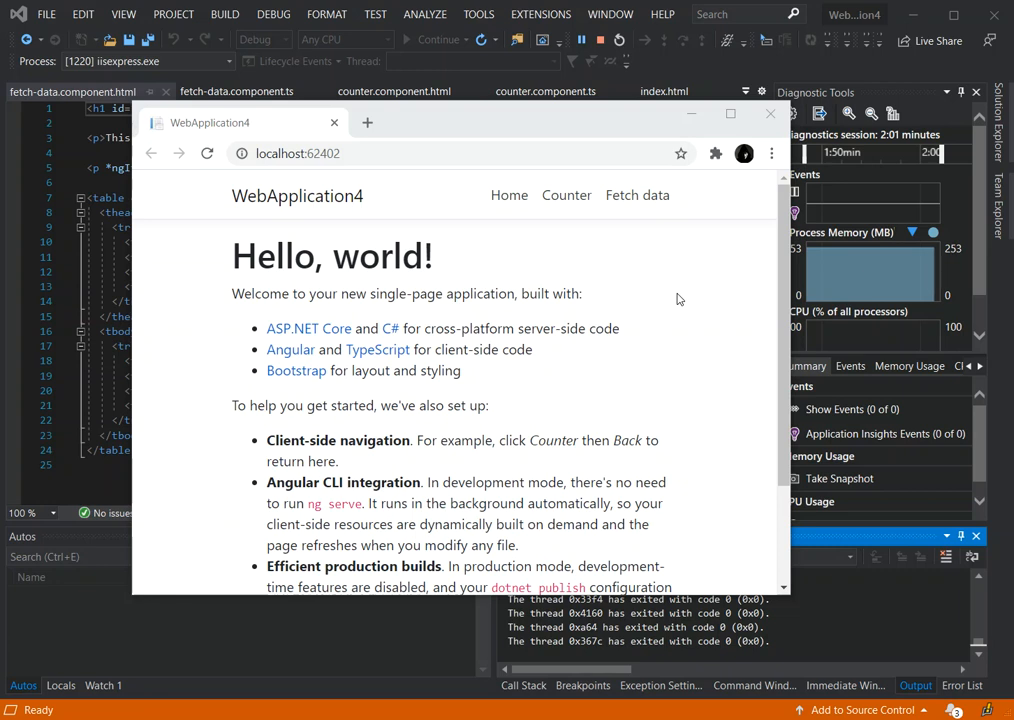
# - Increment the count on the app's Counter page, then return to counter.component.ts
pyautogui.click(572, 196)
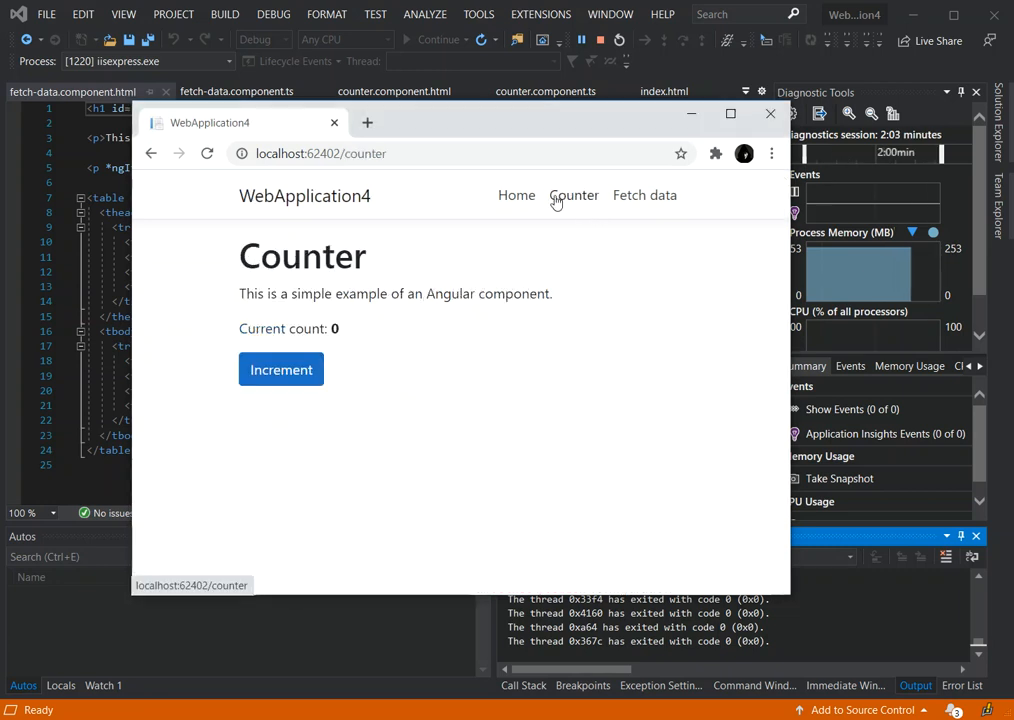
pyautogui.moveTo(340, 336)
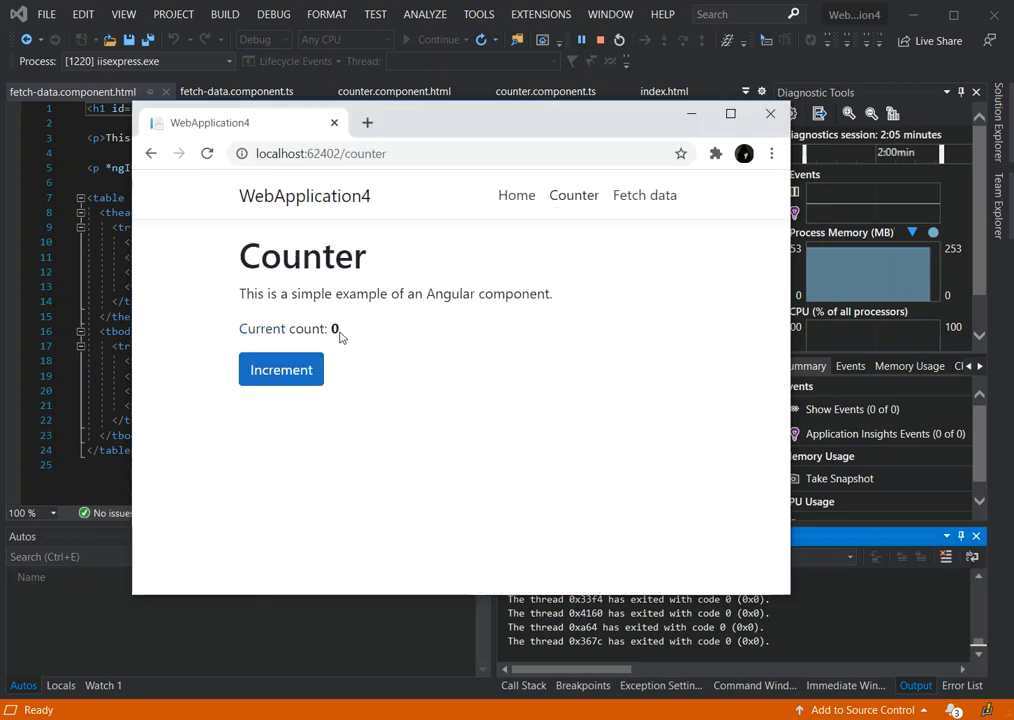
pyautogui.click(280, 368)
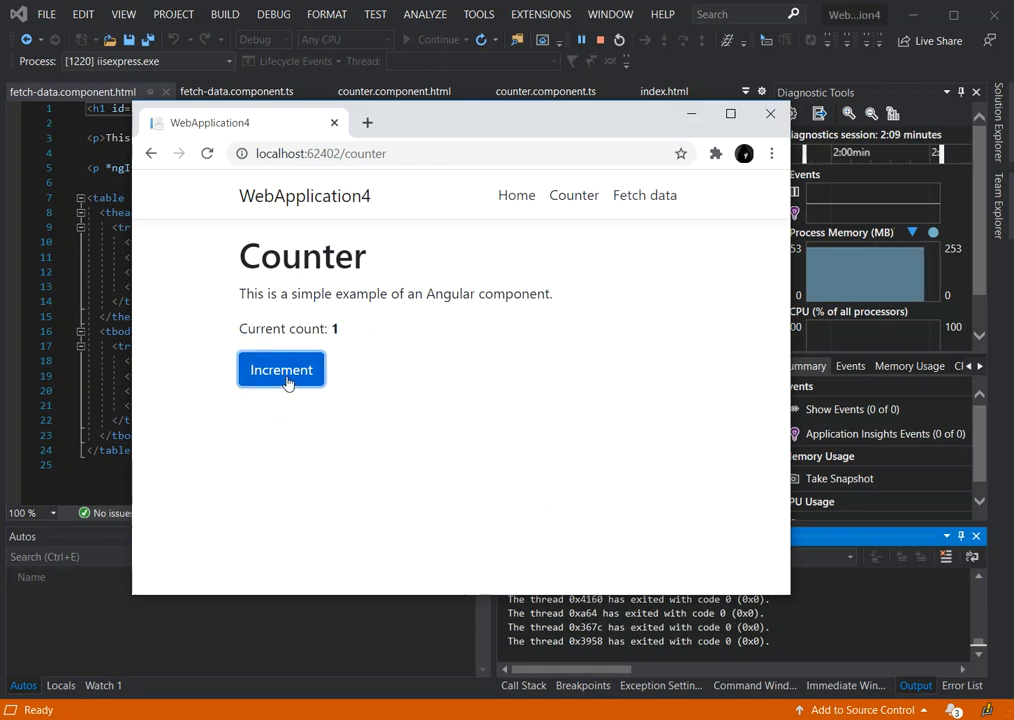
pyautogui.click(280, 368)
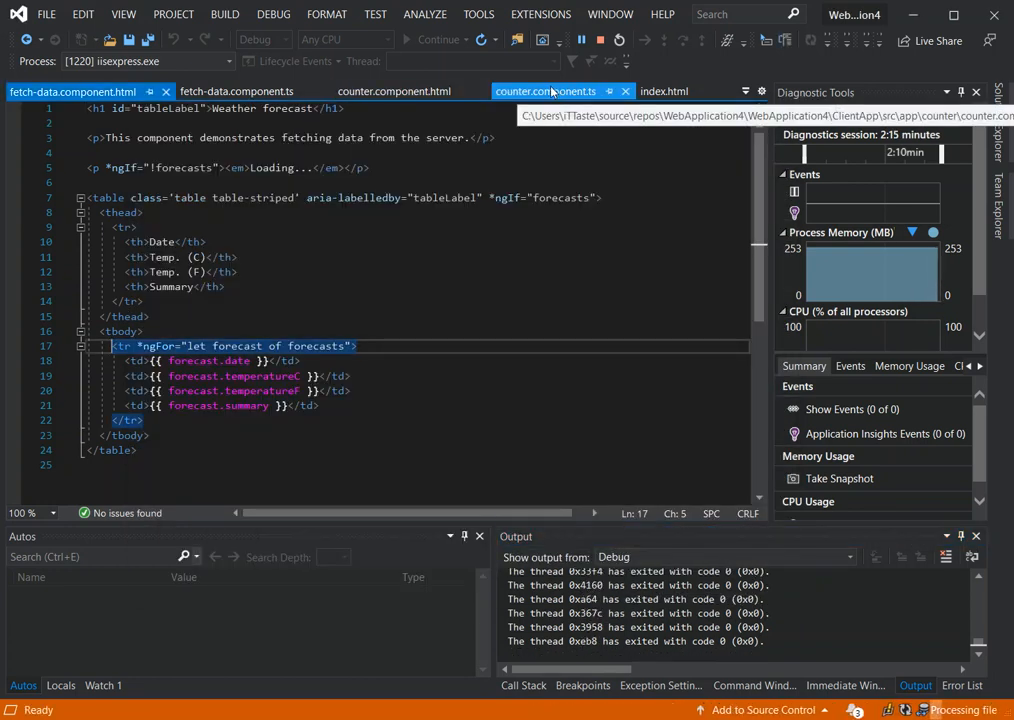
pyautogui.click(544, 92)
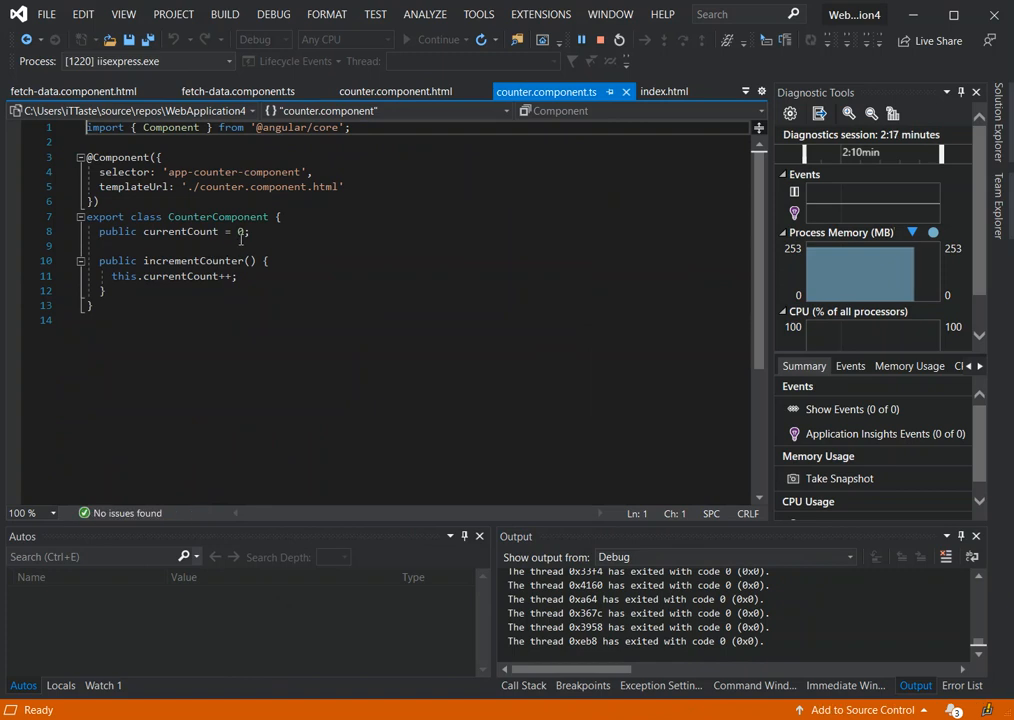